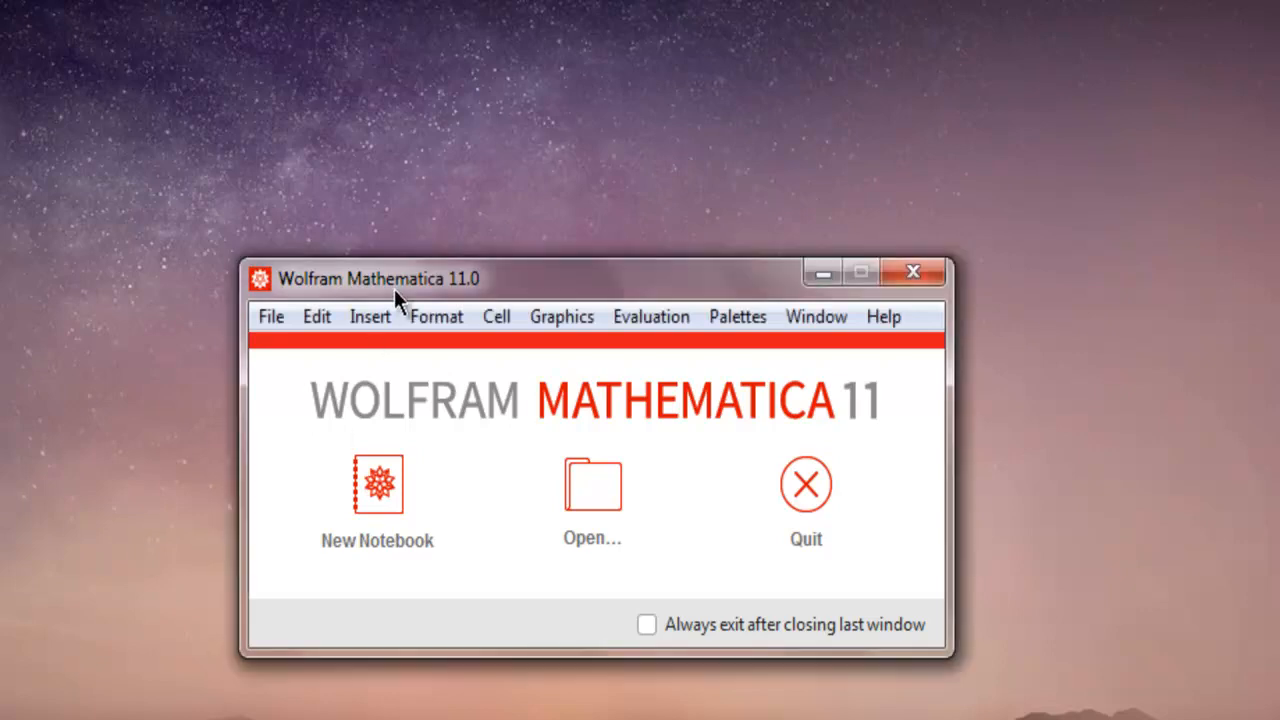
- Create a blank notebook and enter the assignment alist = {10, 20, 30, 40}
left_click(376, 486)
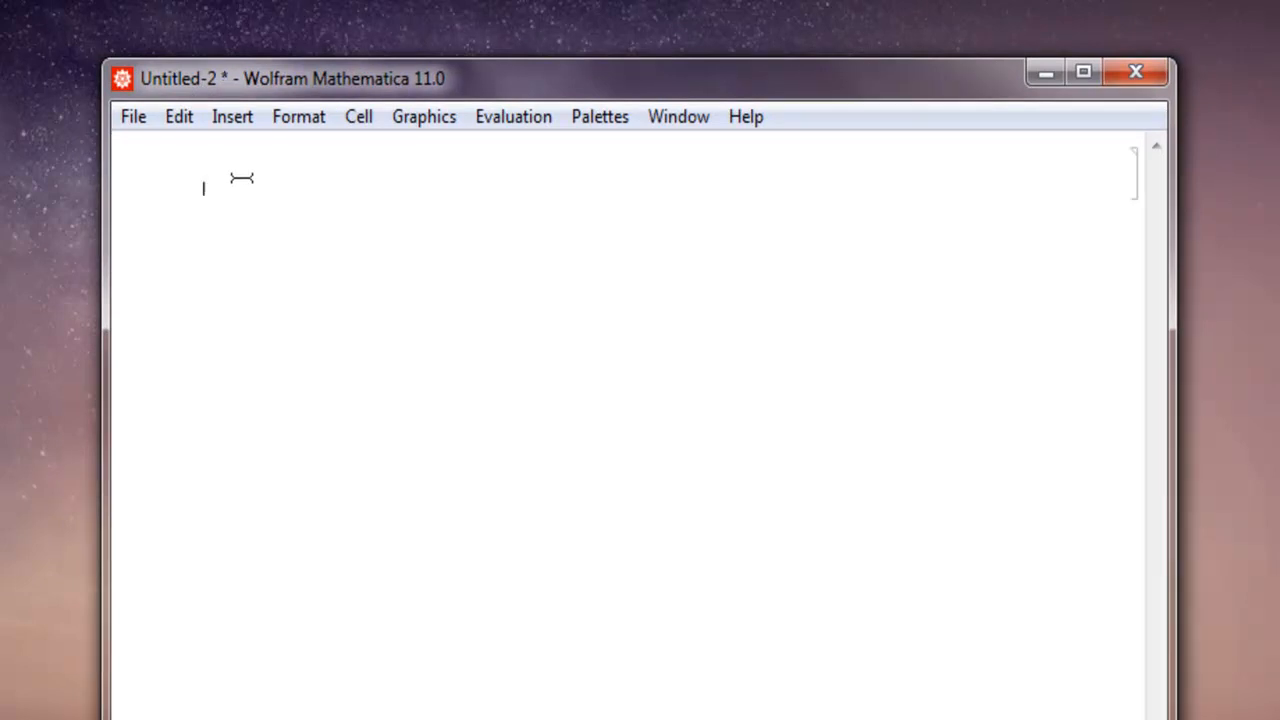
type("alist")
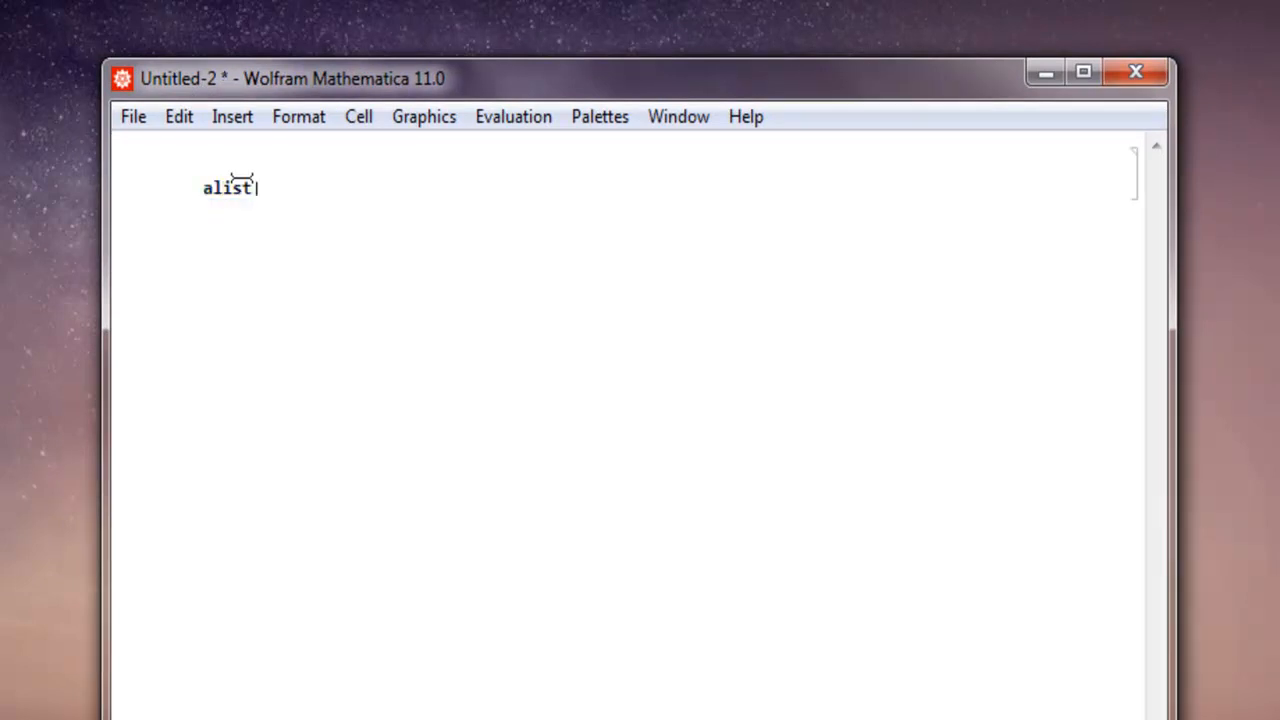
type("=")
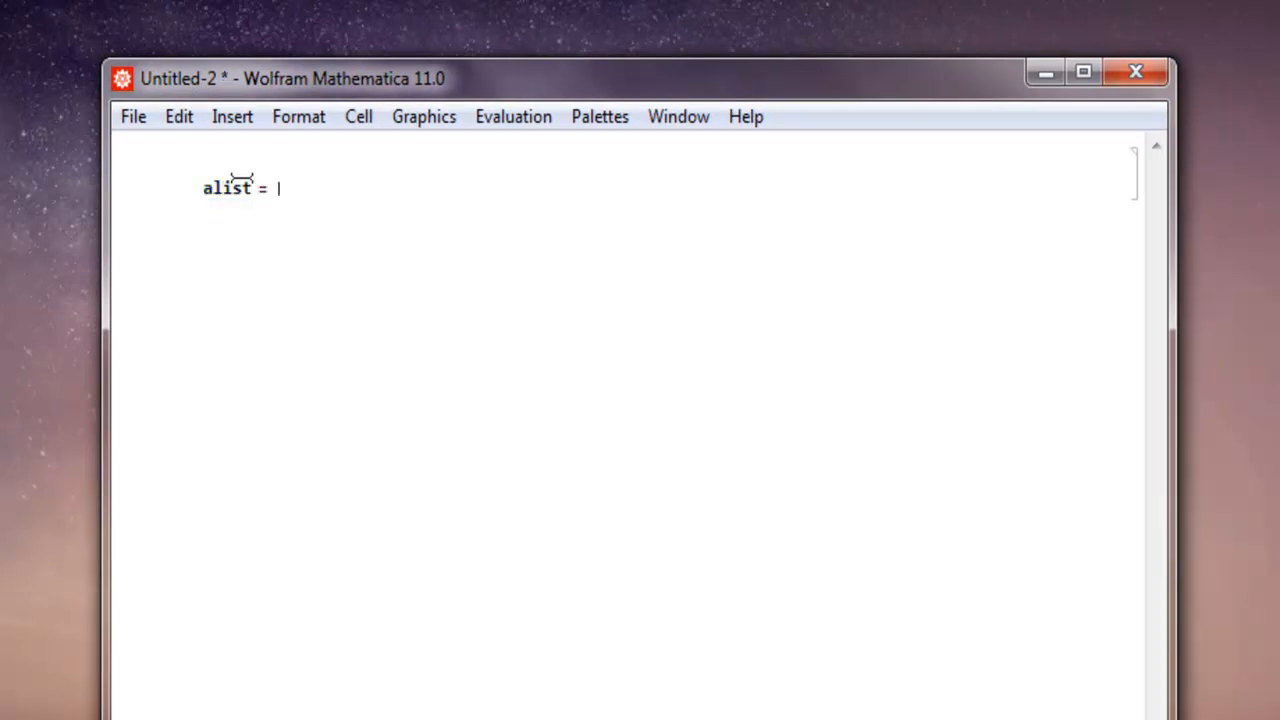
type("{10")
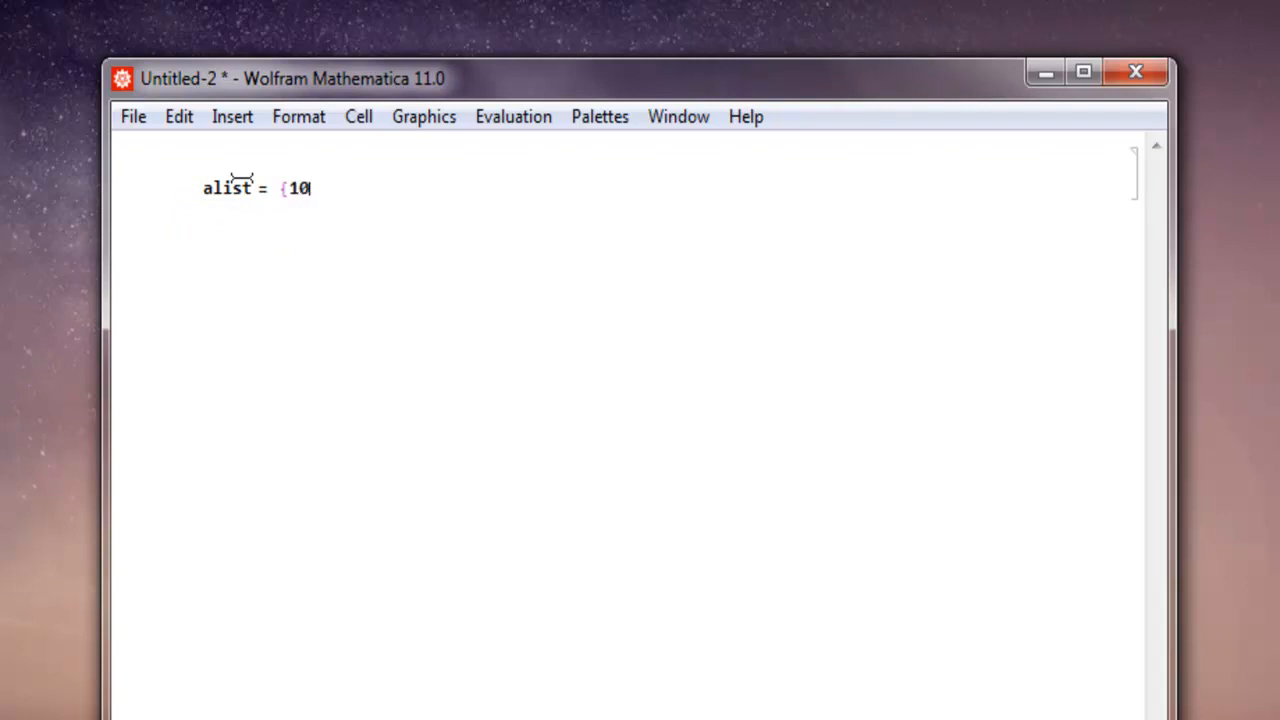
type(", 20, 30")
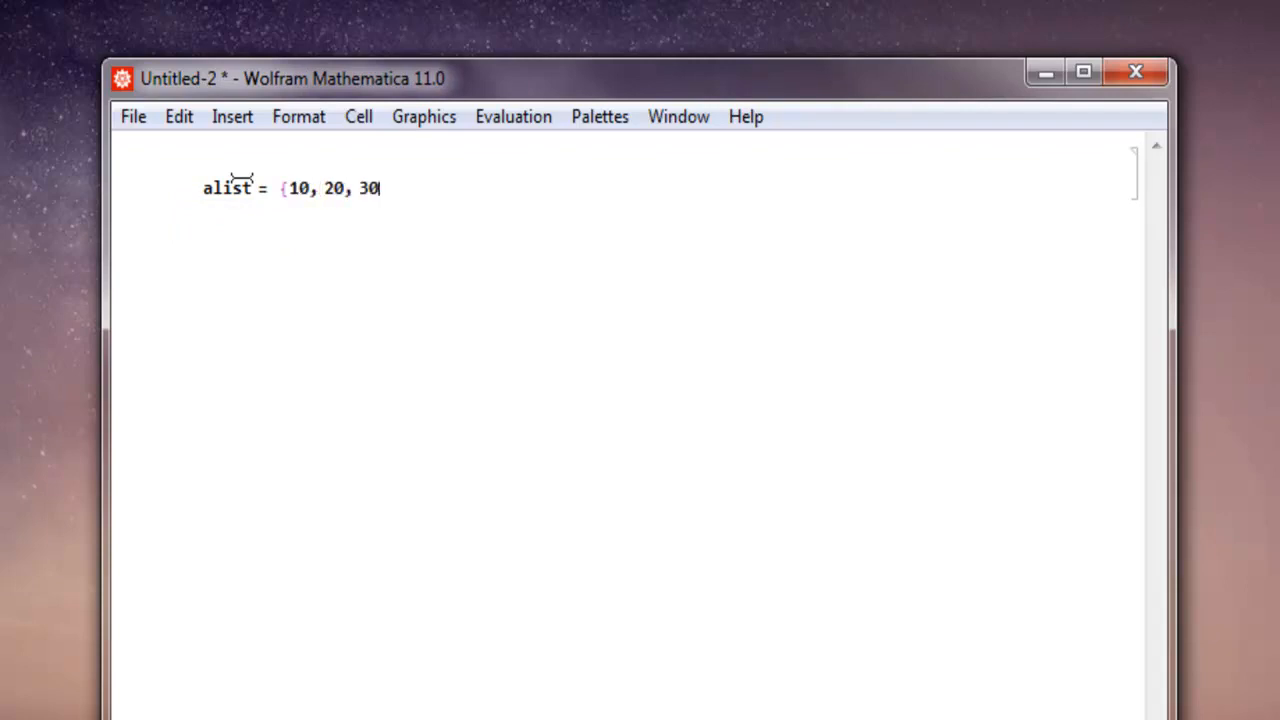
type(", 40}")
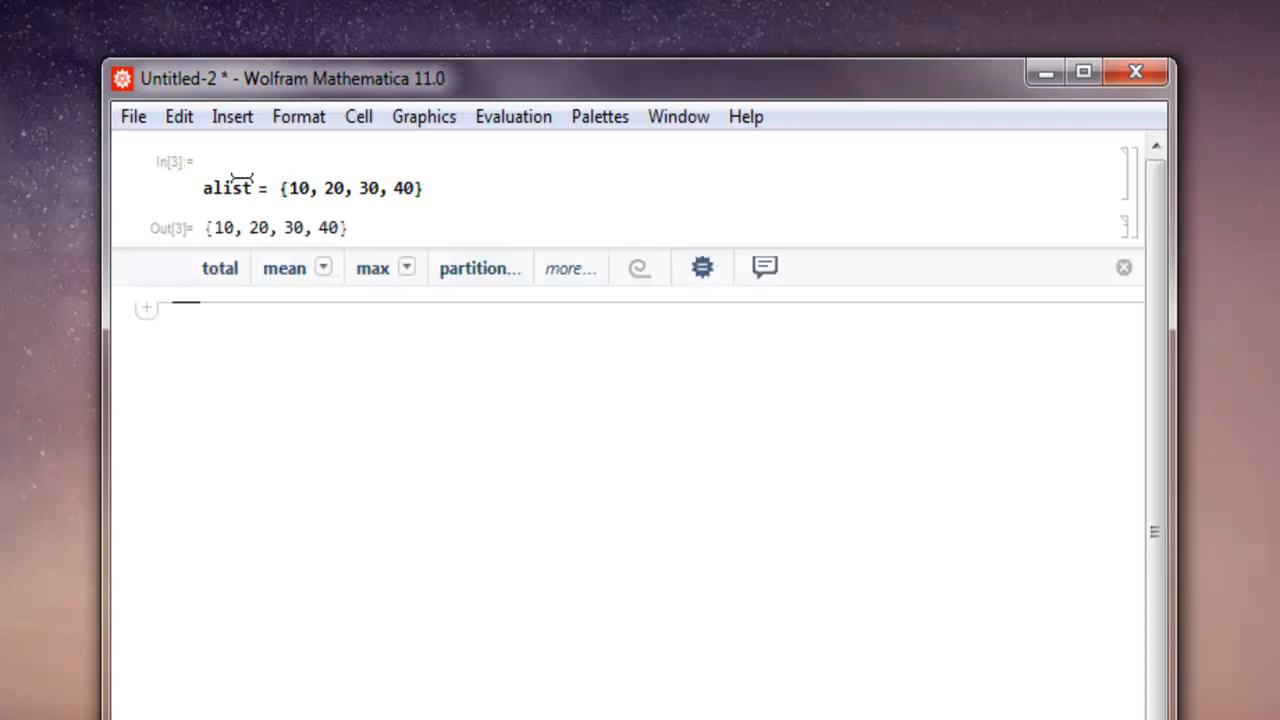
- Evaluate PieChart[alist] in a new cell to get a four-slice pie chart
left_click(1124, 268)
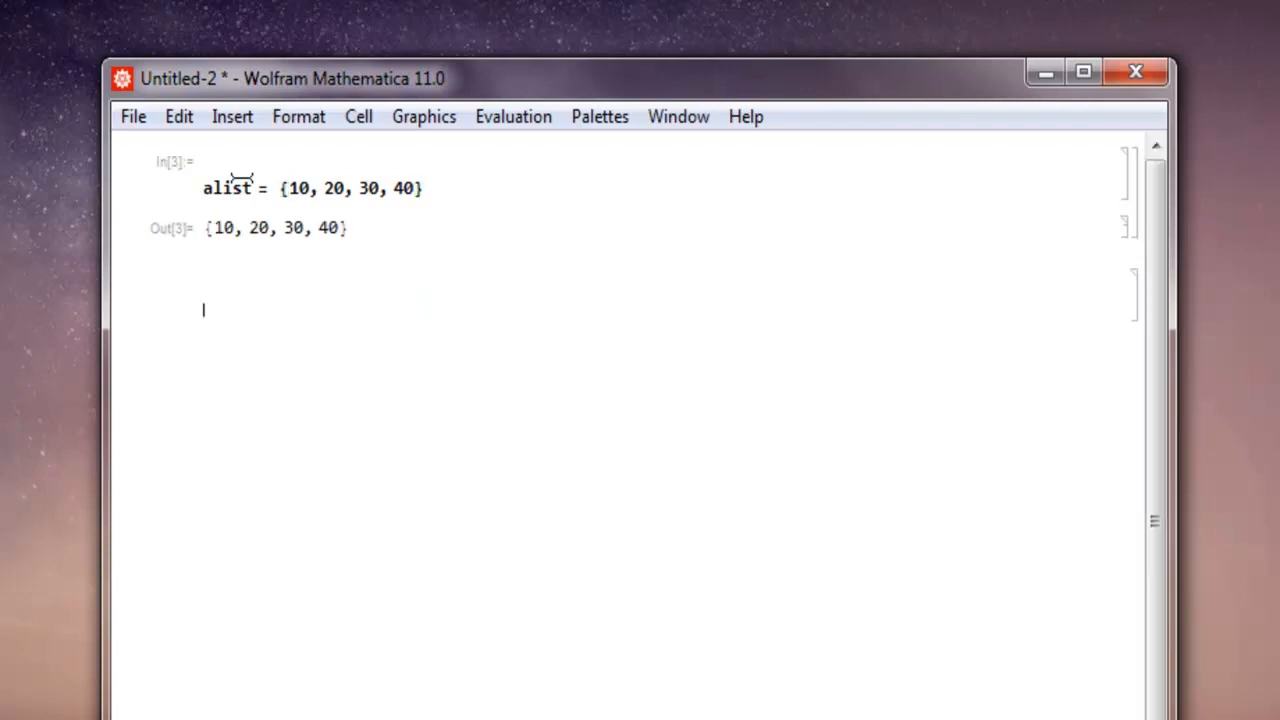
type("Pi")
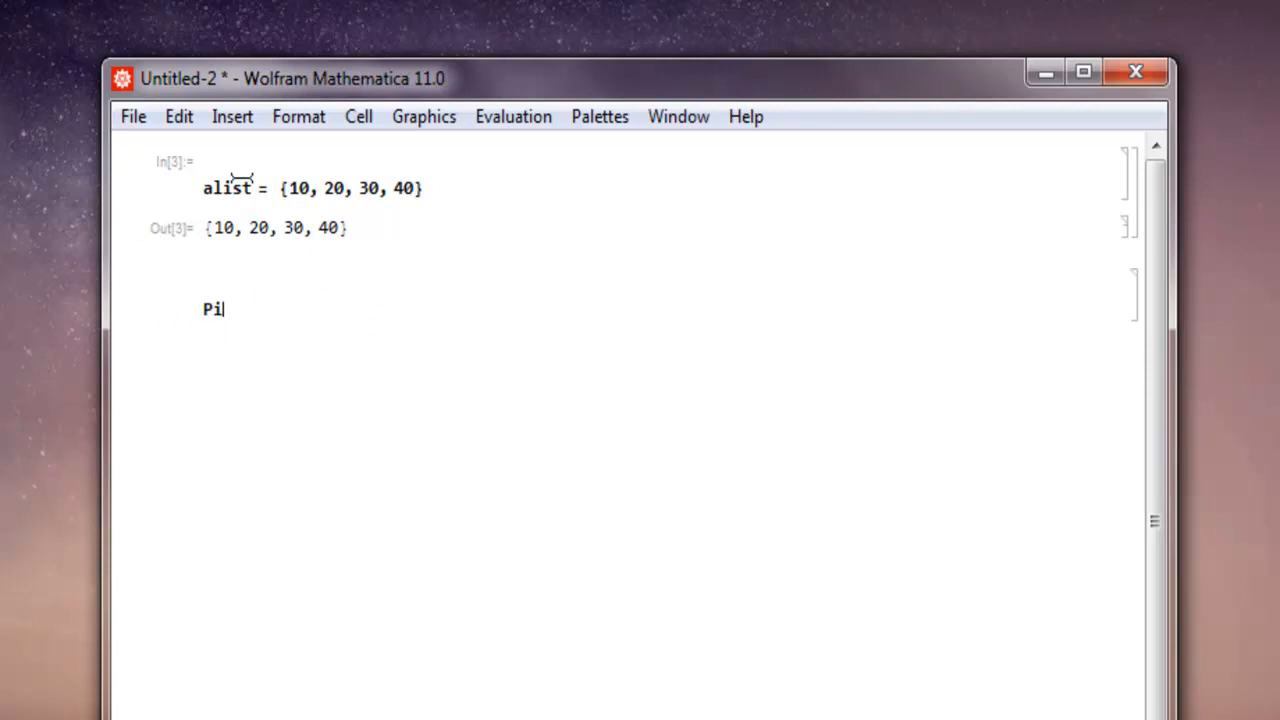
type("eChart[alist")
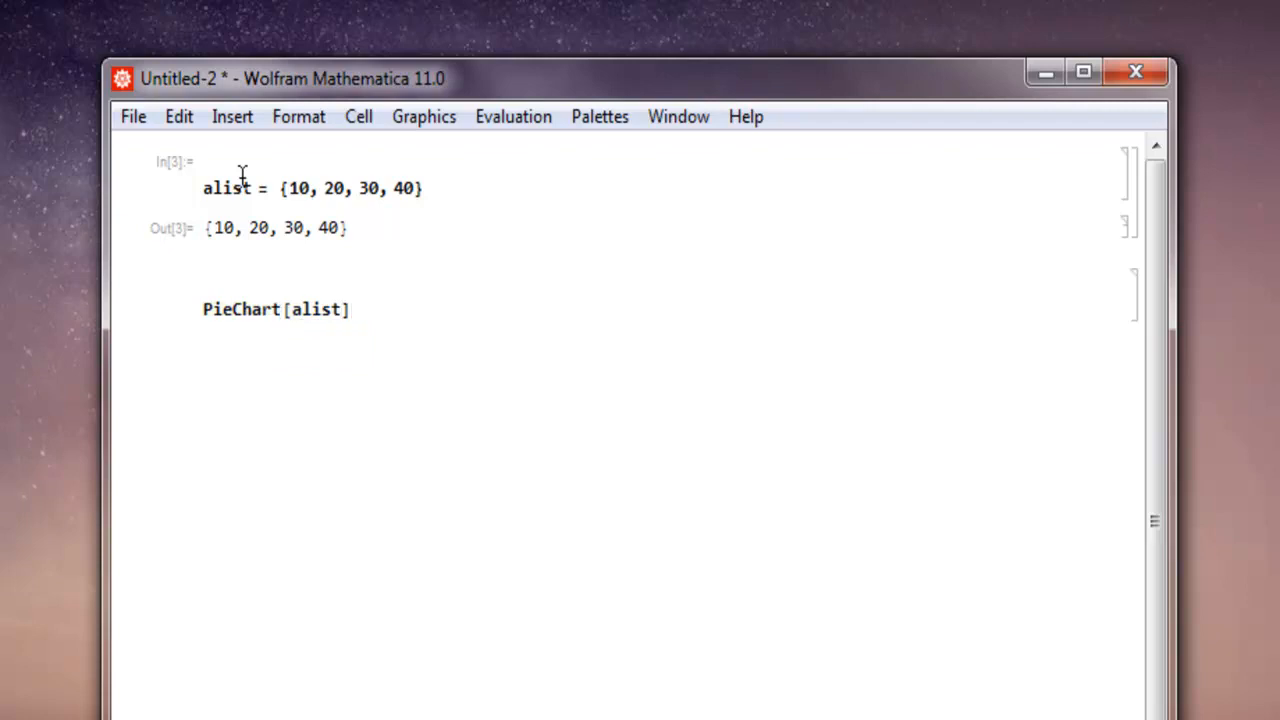
key("shift+Return")
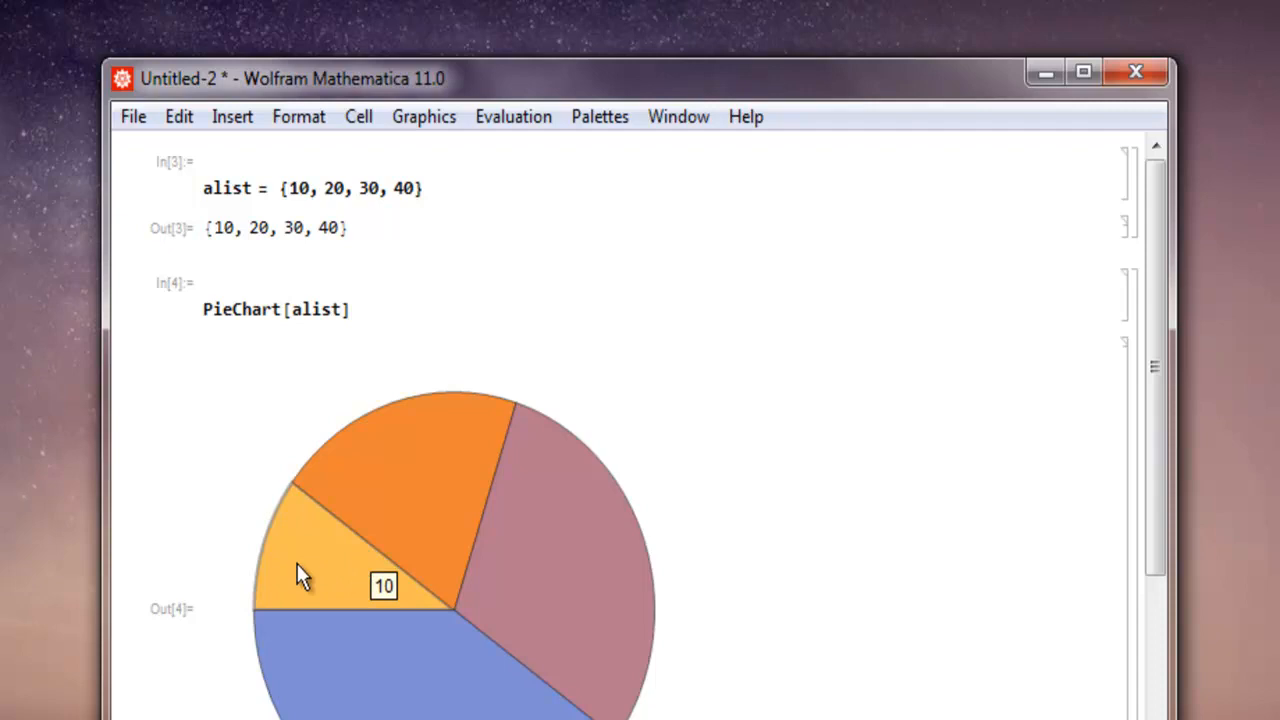
mouse_move(290, 580)
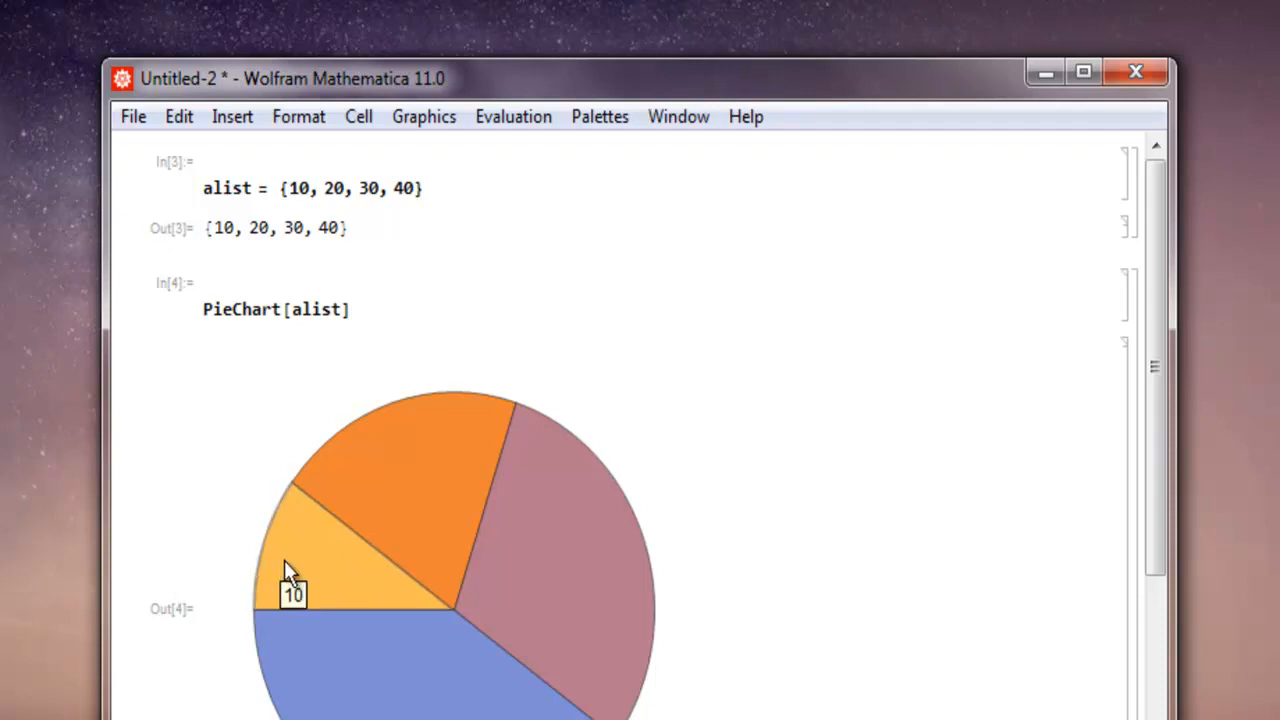
mouse_move(296, 556)
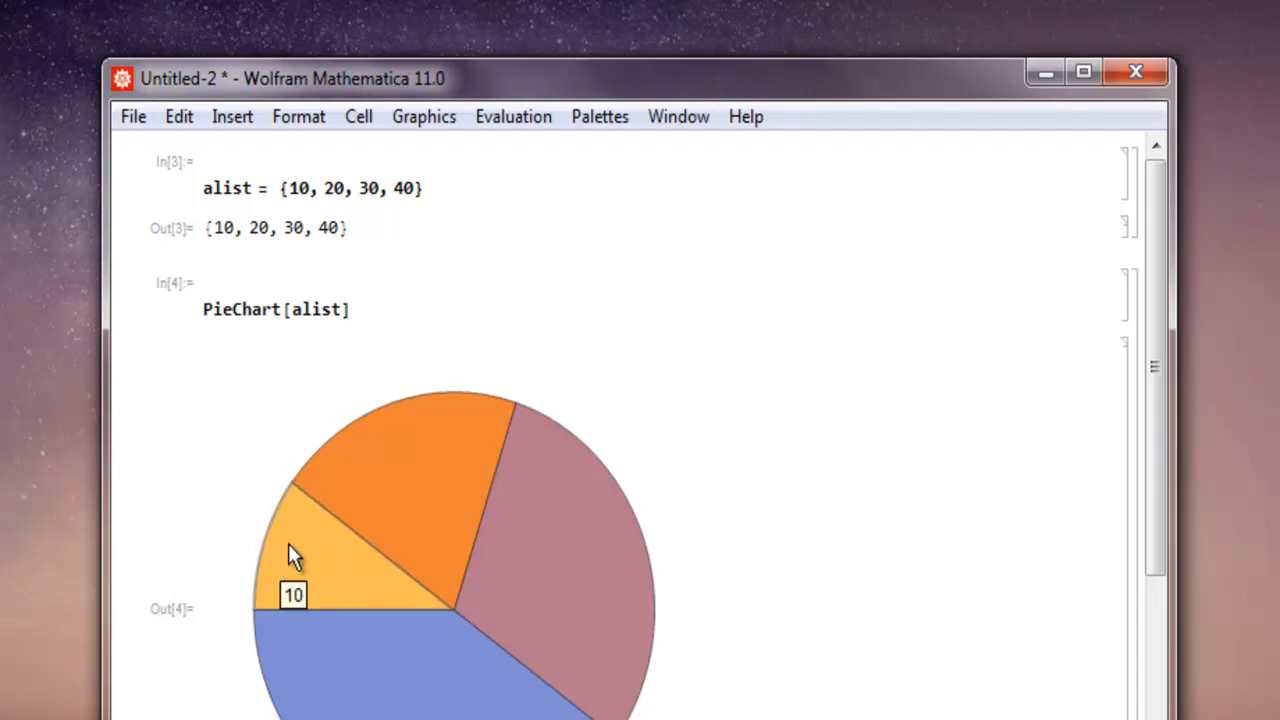
mouse_move(224, 228)
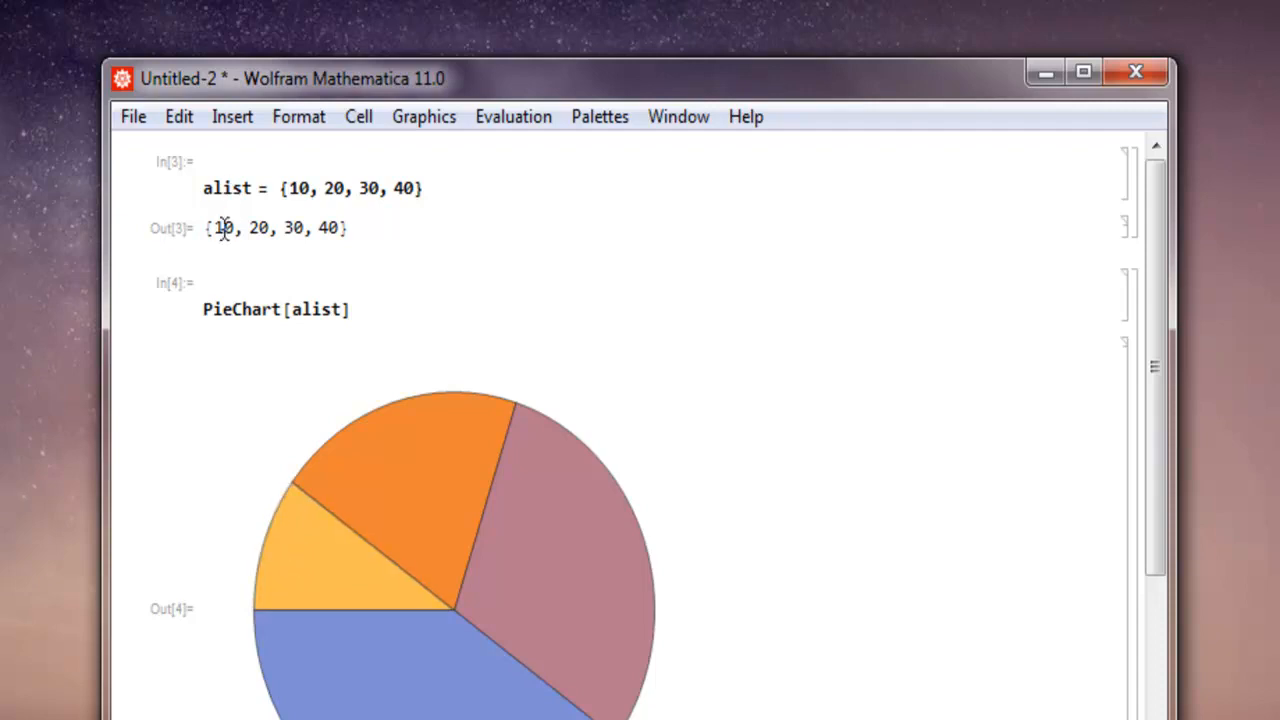
mouse_move(420, 488)
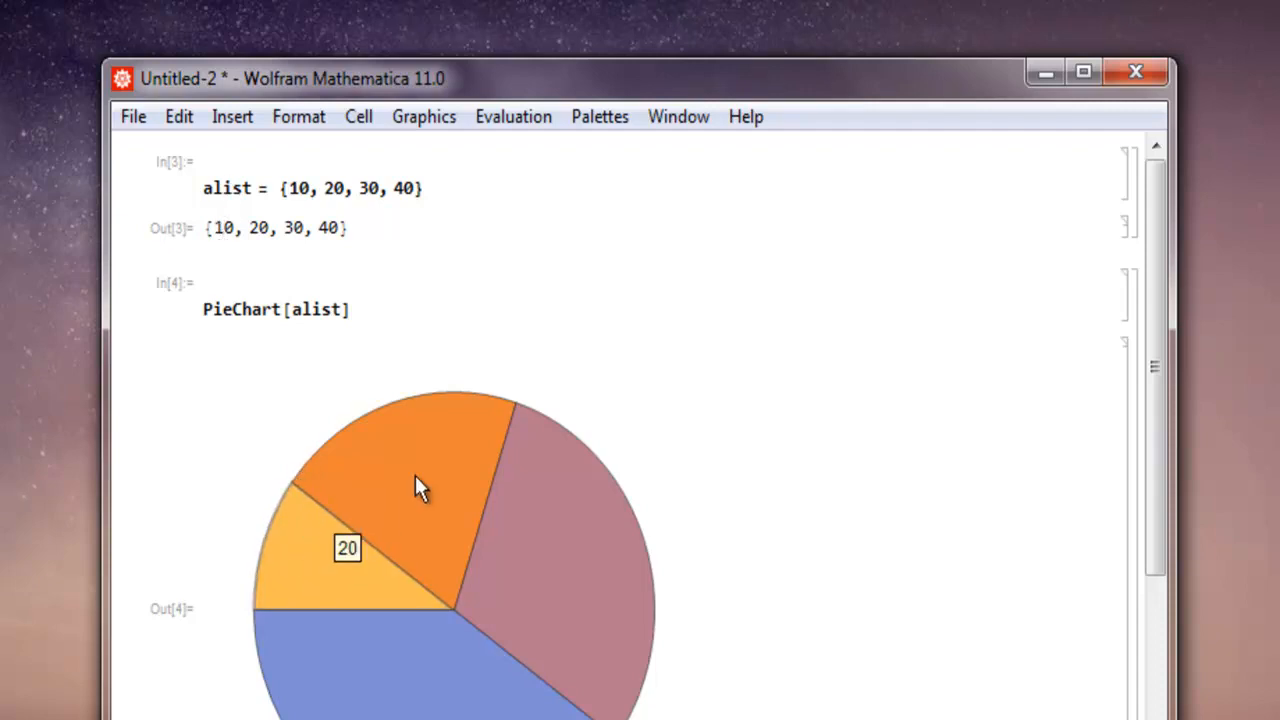
mouse_move(436, 696)
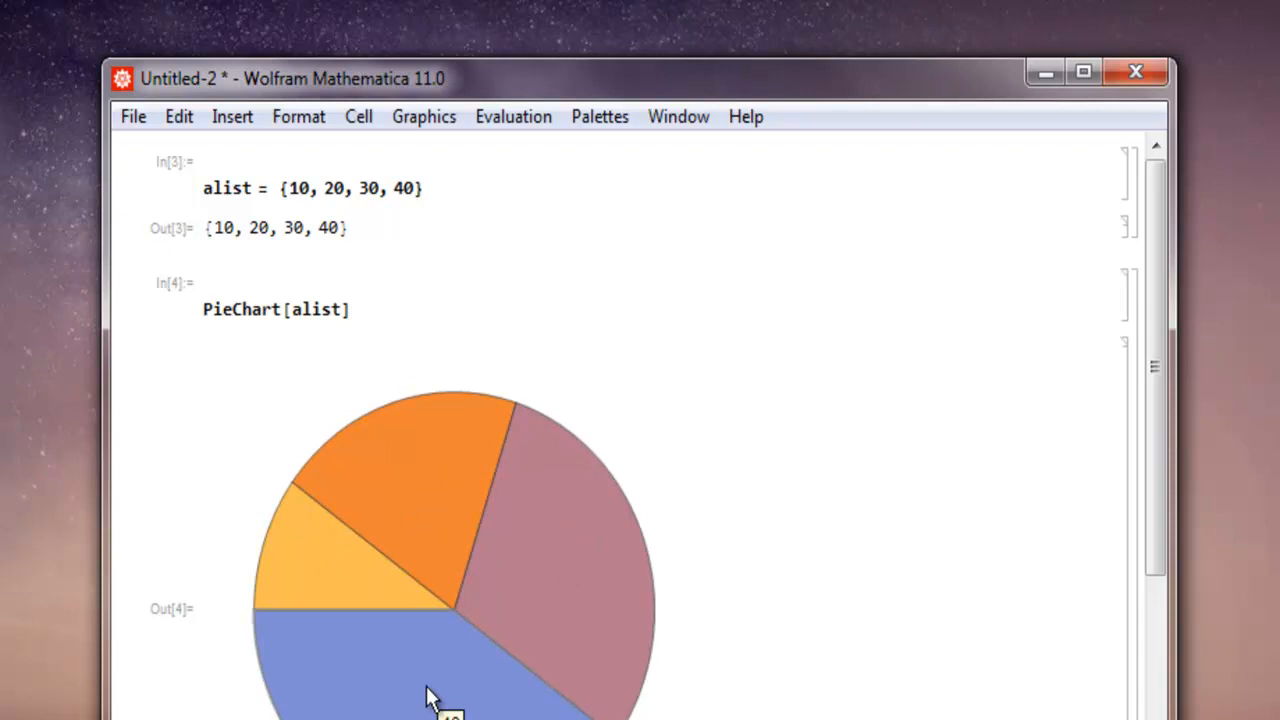
mouse_move(360, 672)
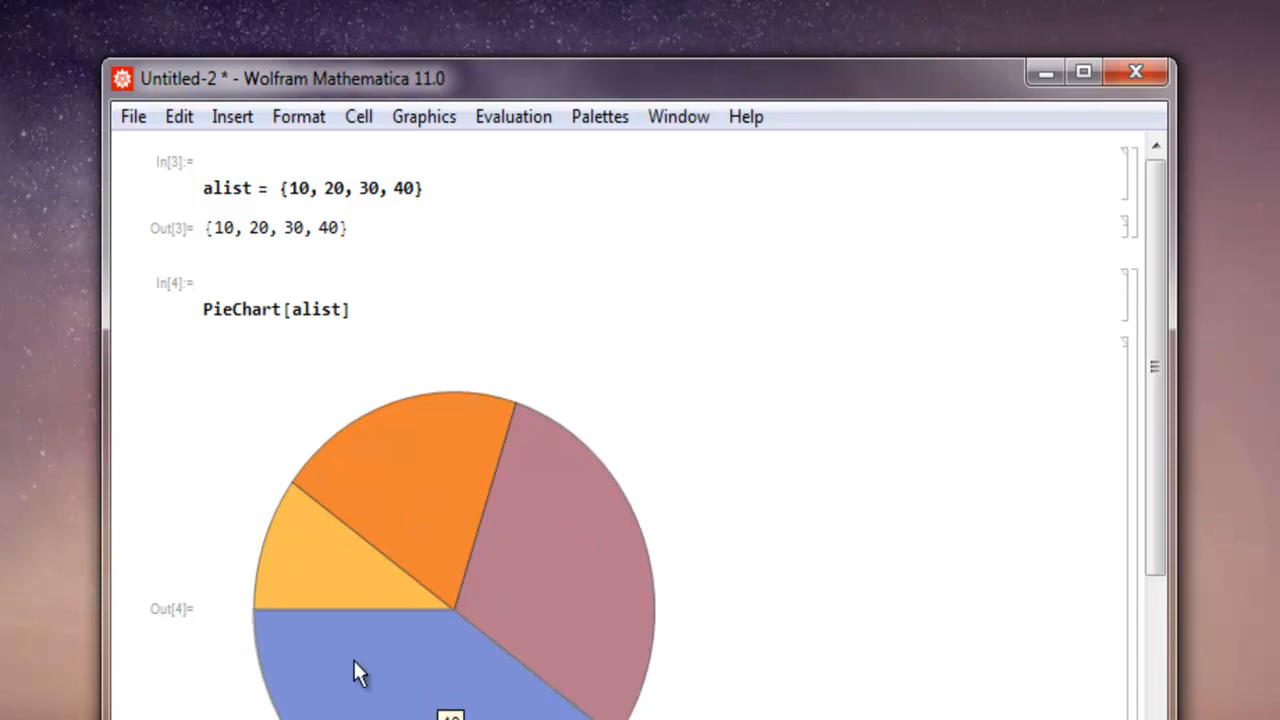
mouse_move(448, 622)
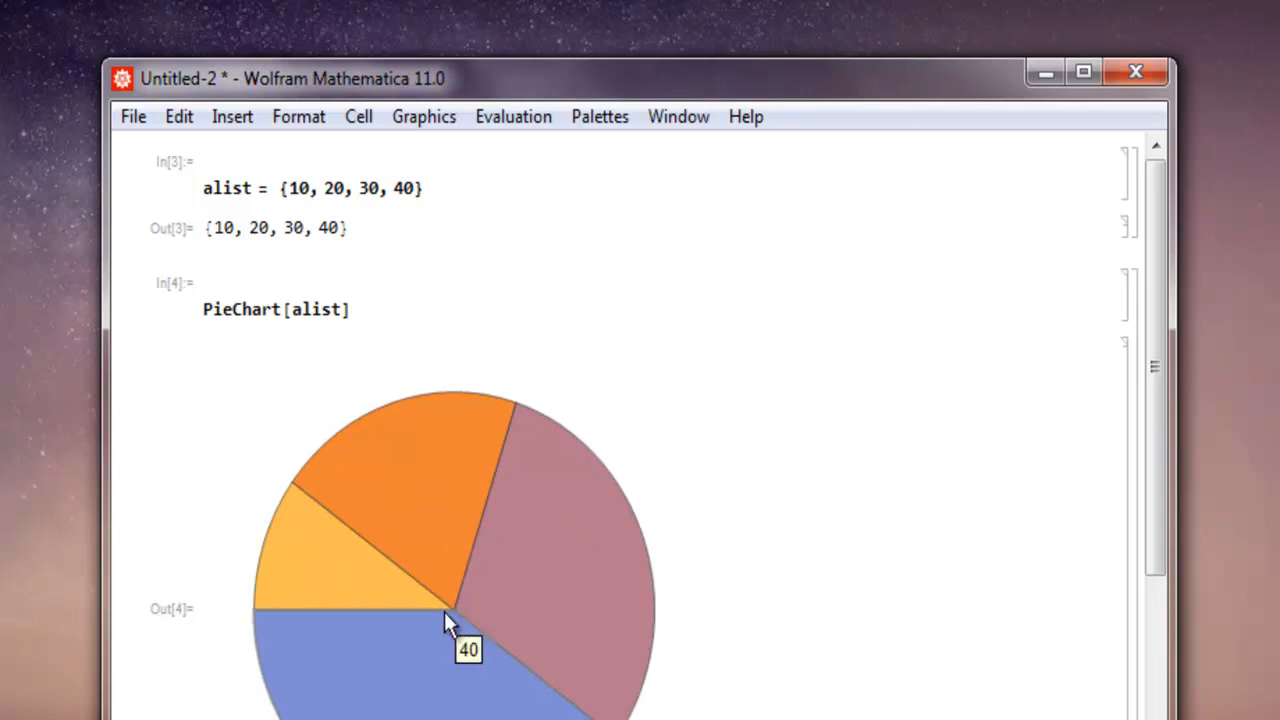
mouse_move(432, 220)
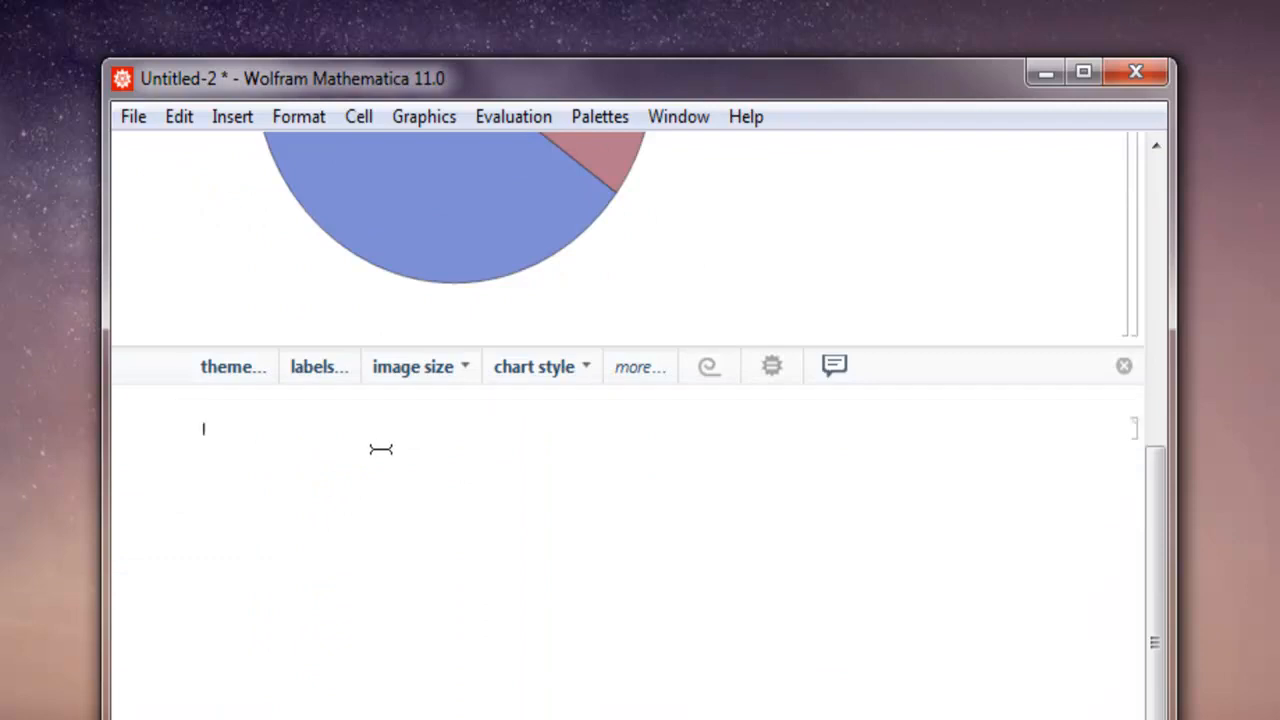
- Evaluate PieChart[alist, SectorOrigin -> {Automatic, 1}] to draw the list as a hollow ring
left_click(1124, 364)
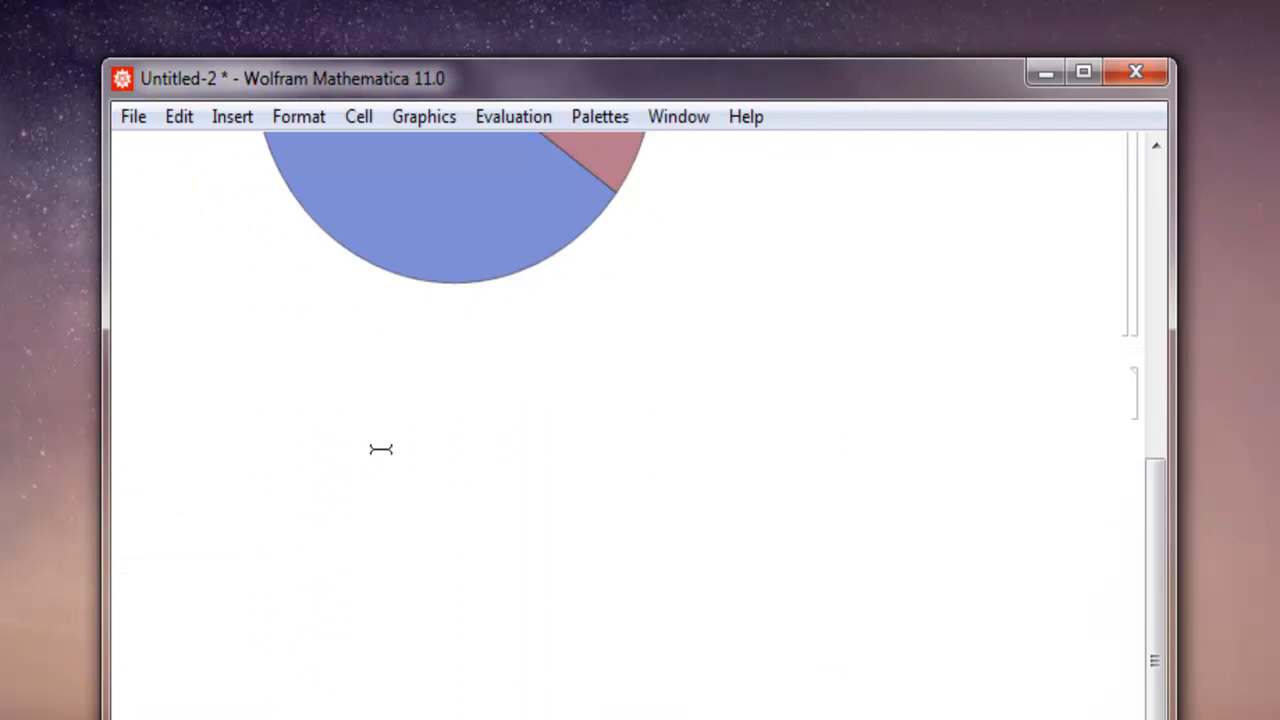
type("Pi")
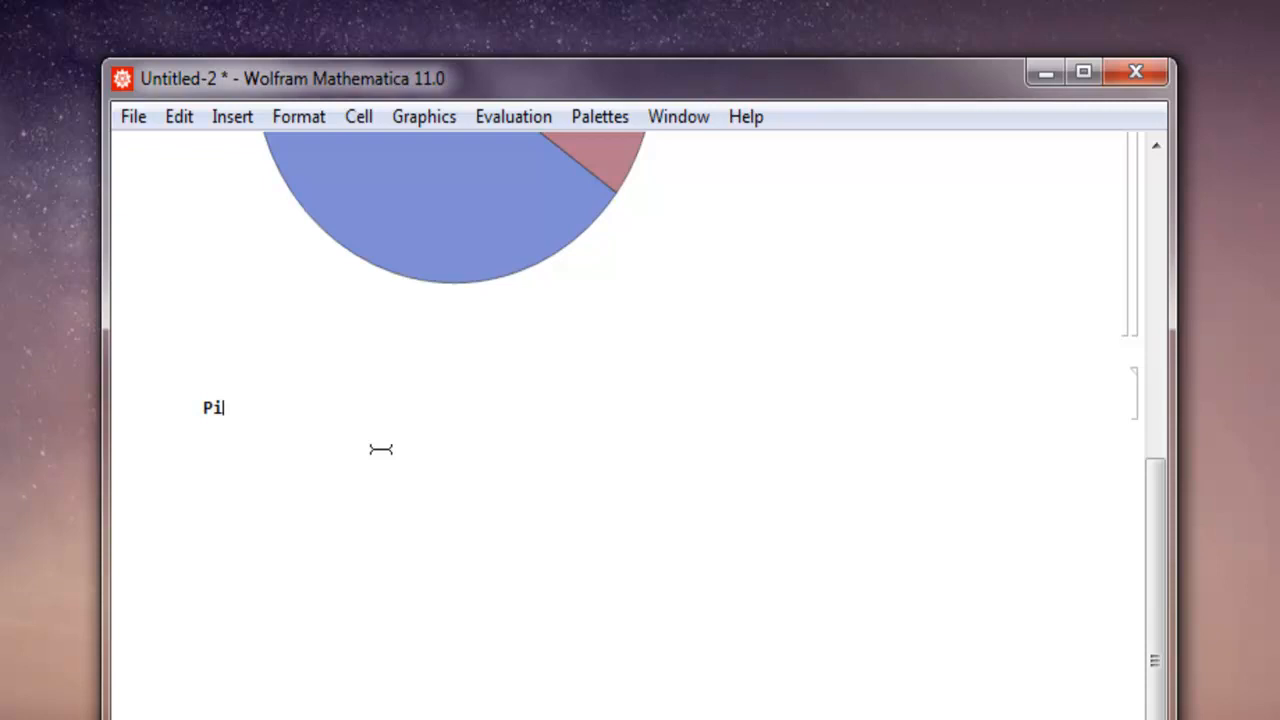
type("eChart[")
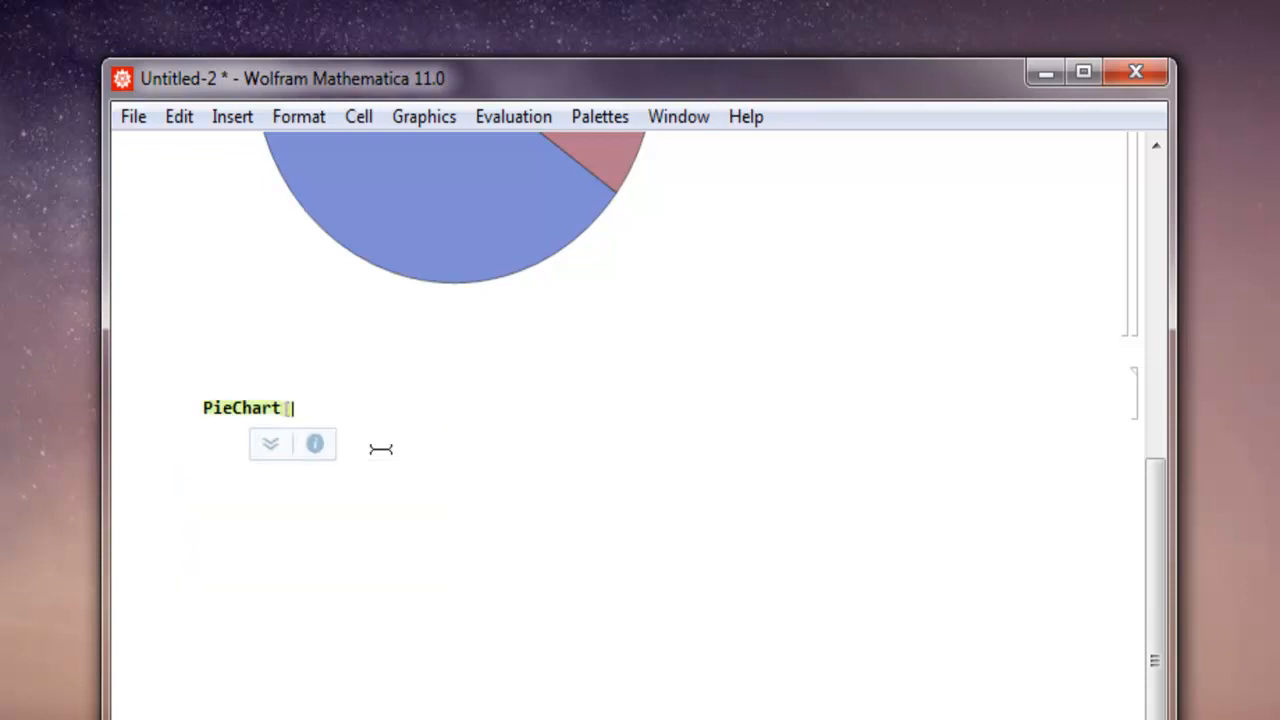
type("alist,")
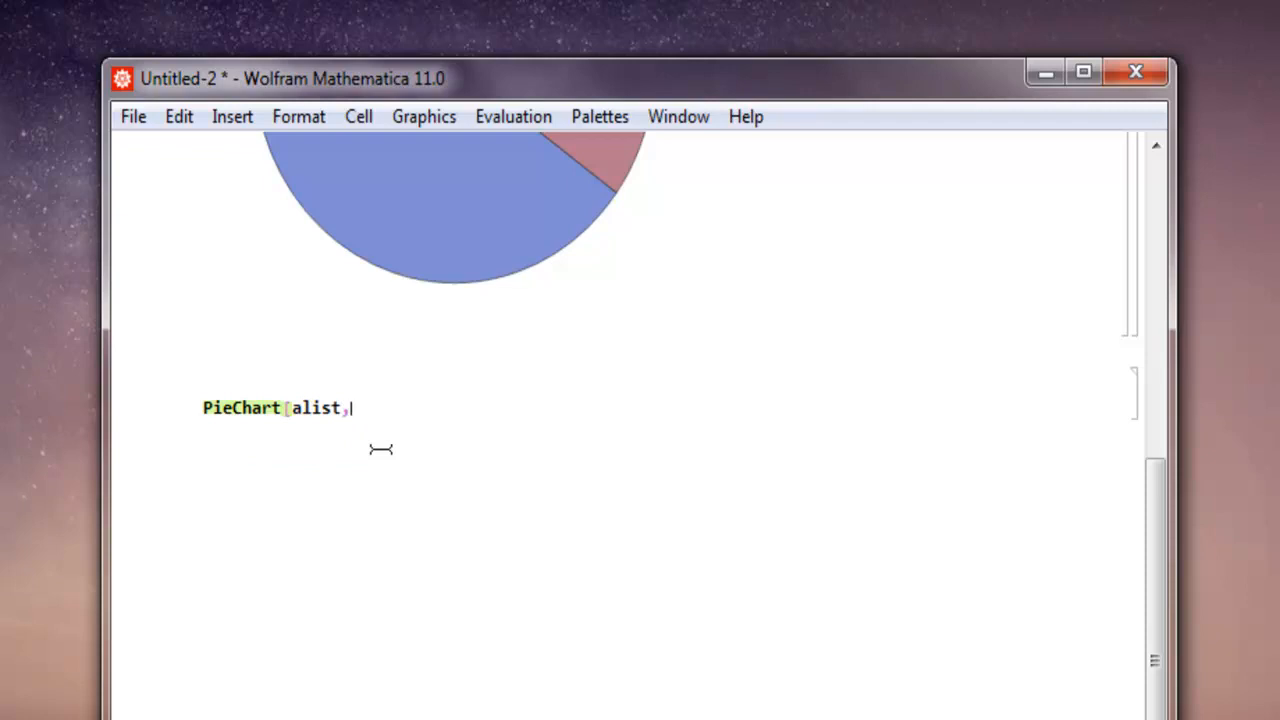
type("SectorOrigin →")
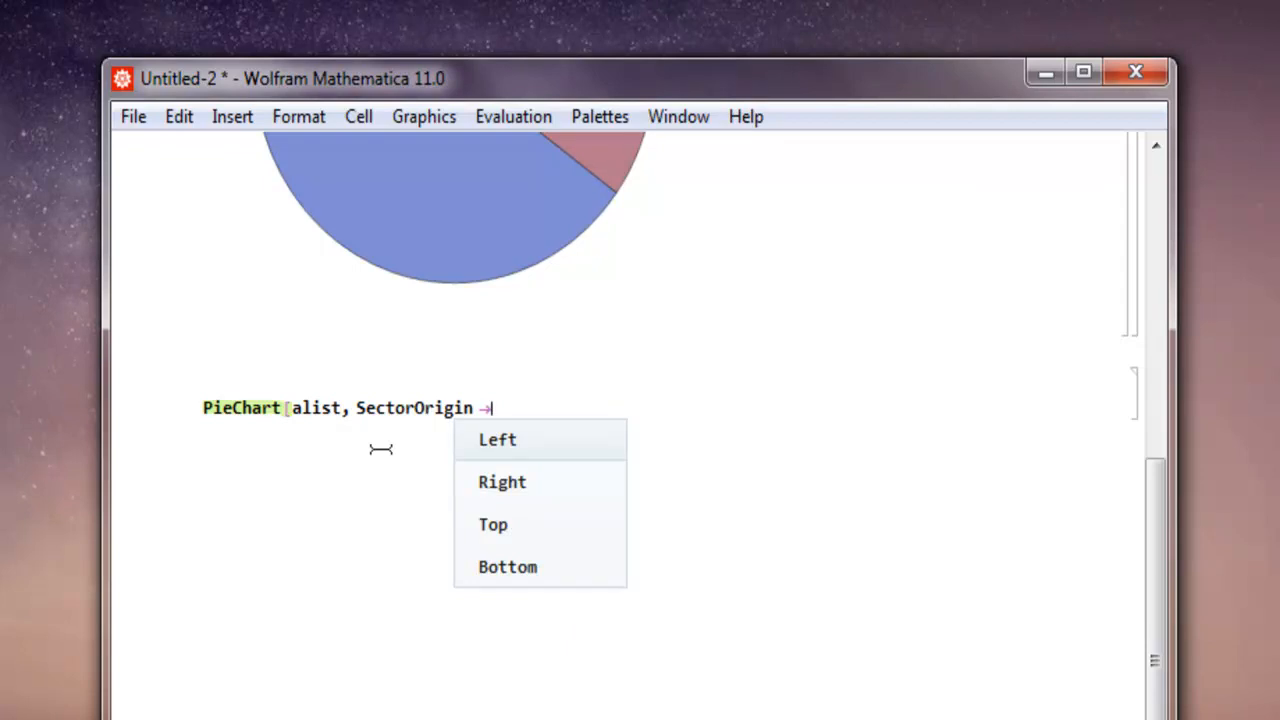
type("{Au")
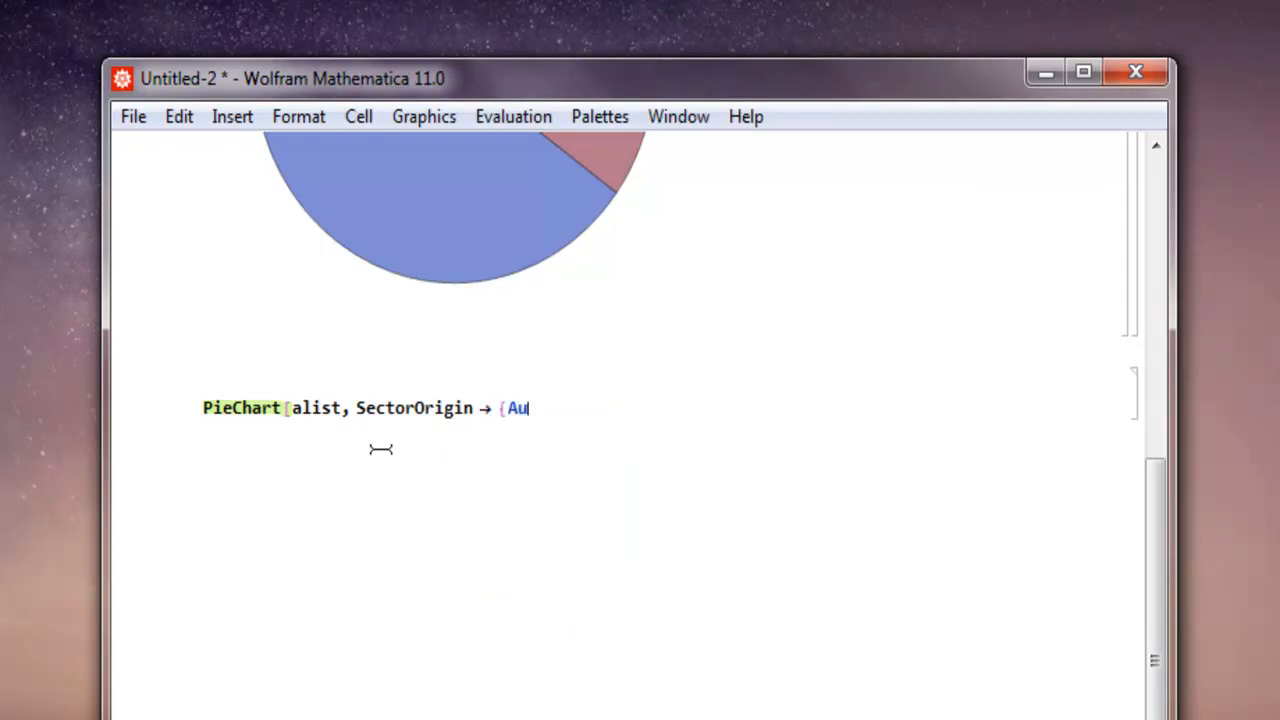
type("tomatic")
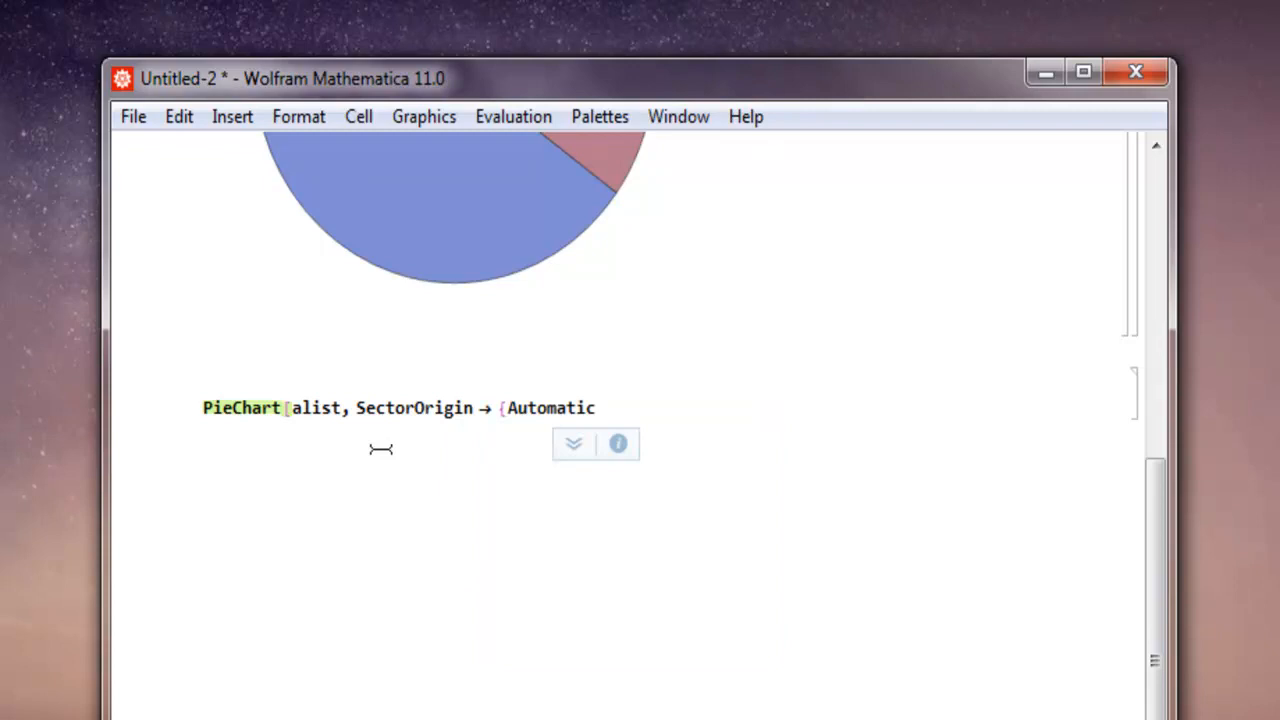
type(", 1")
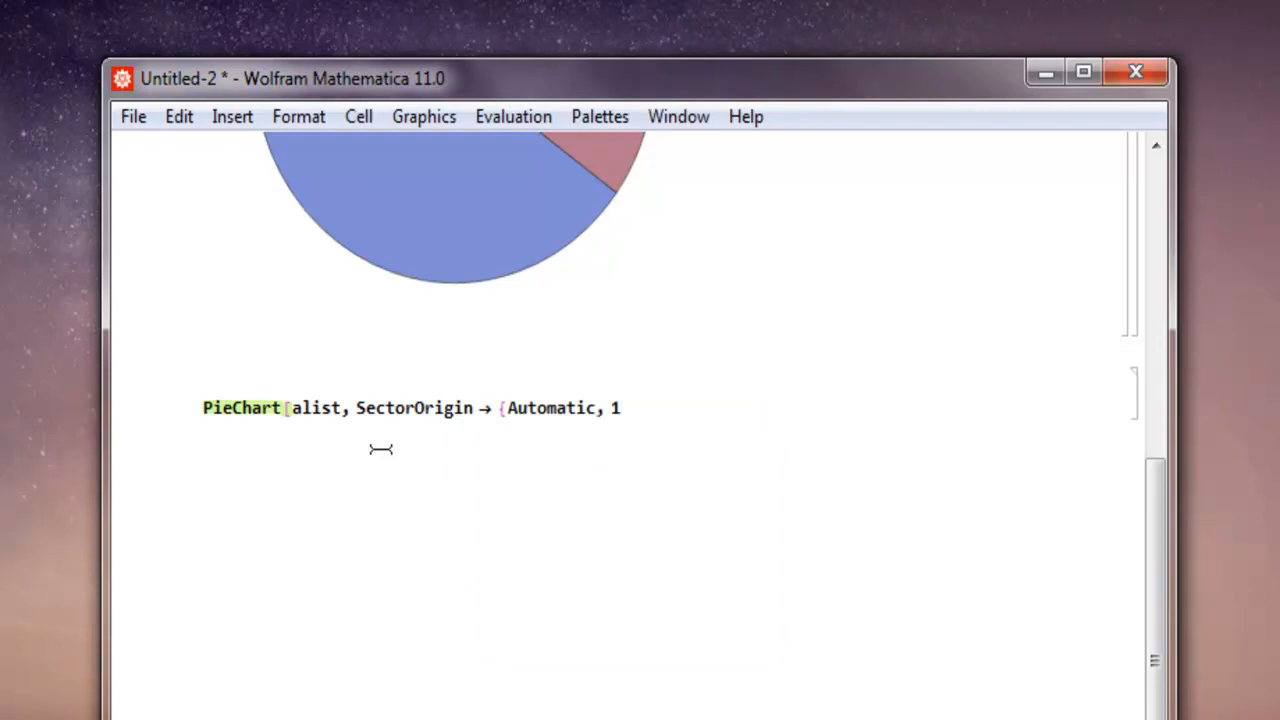
type("}]")
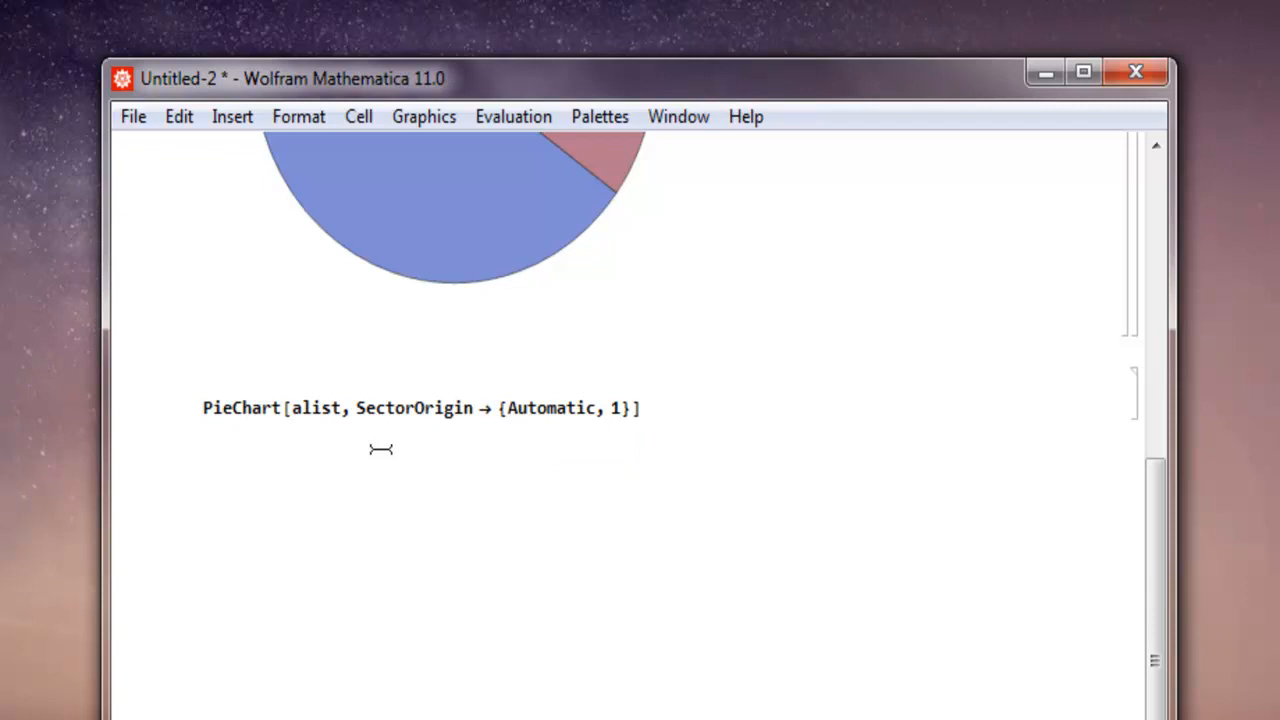
left_click(644, 408)
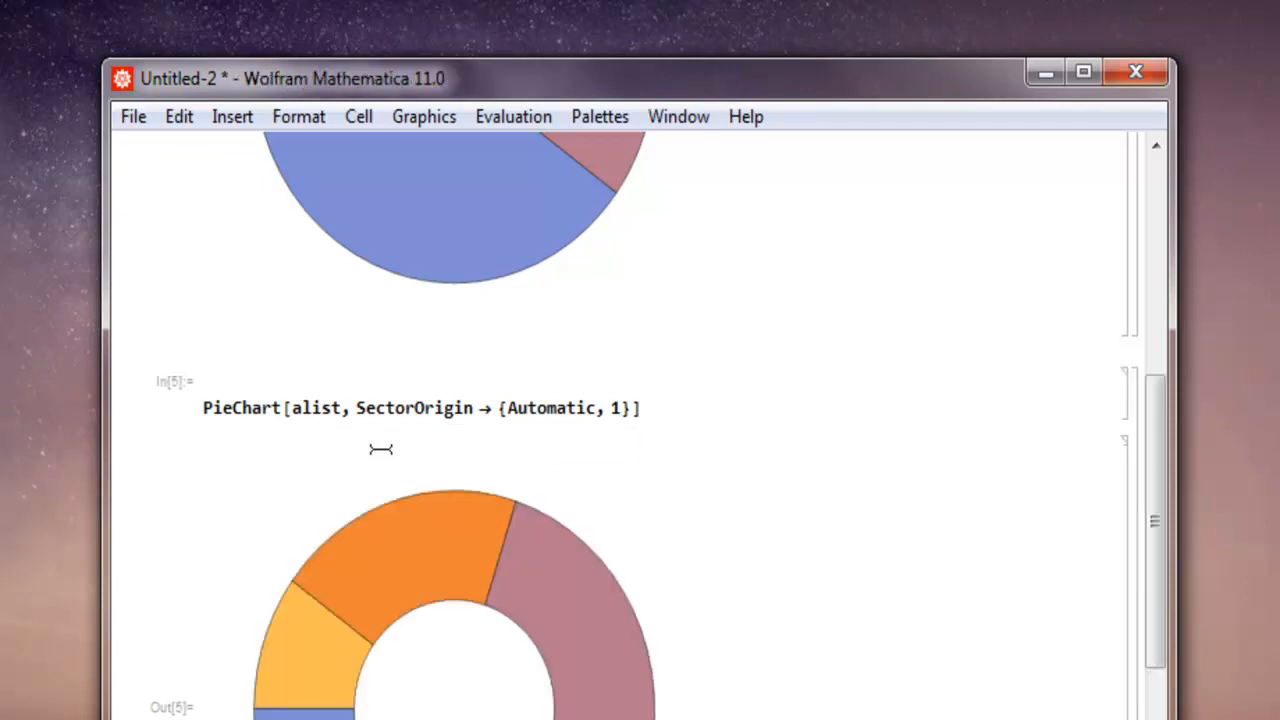
scroll("down", 3)
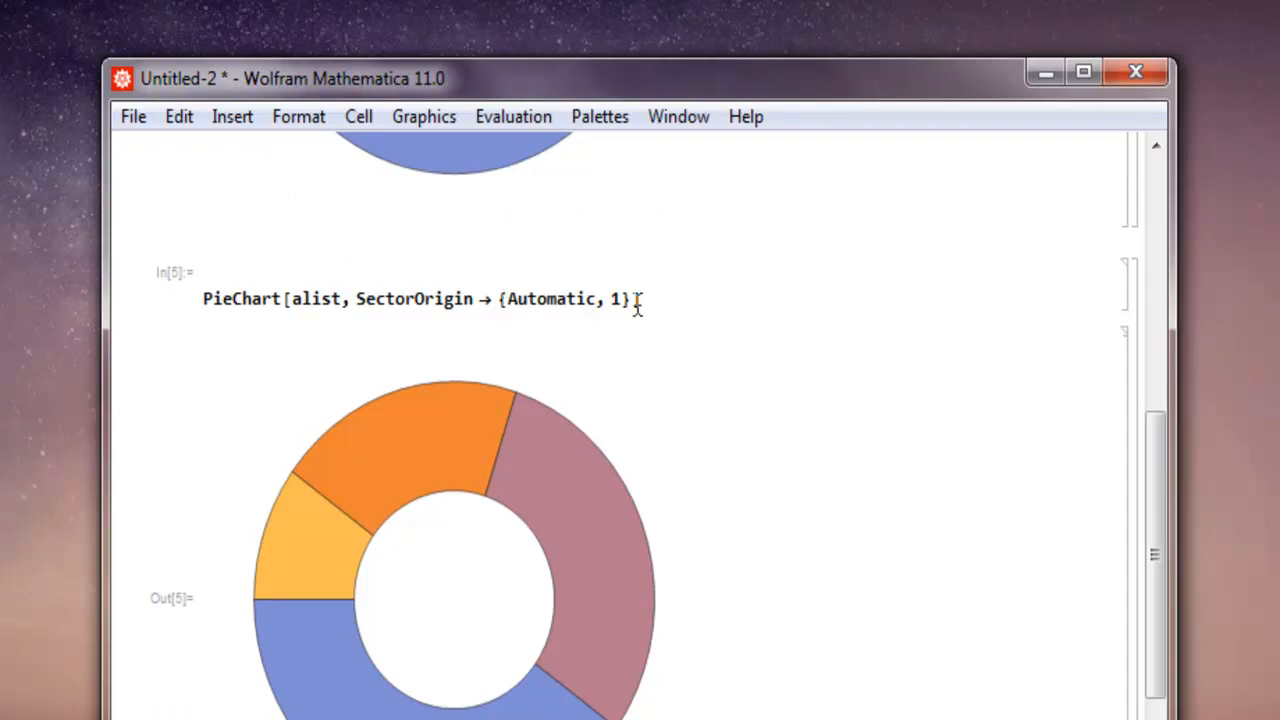
mouse_move(728, 344)
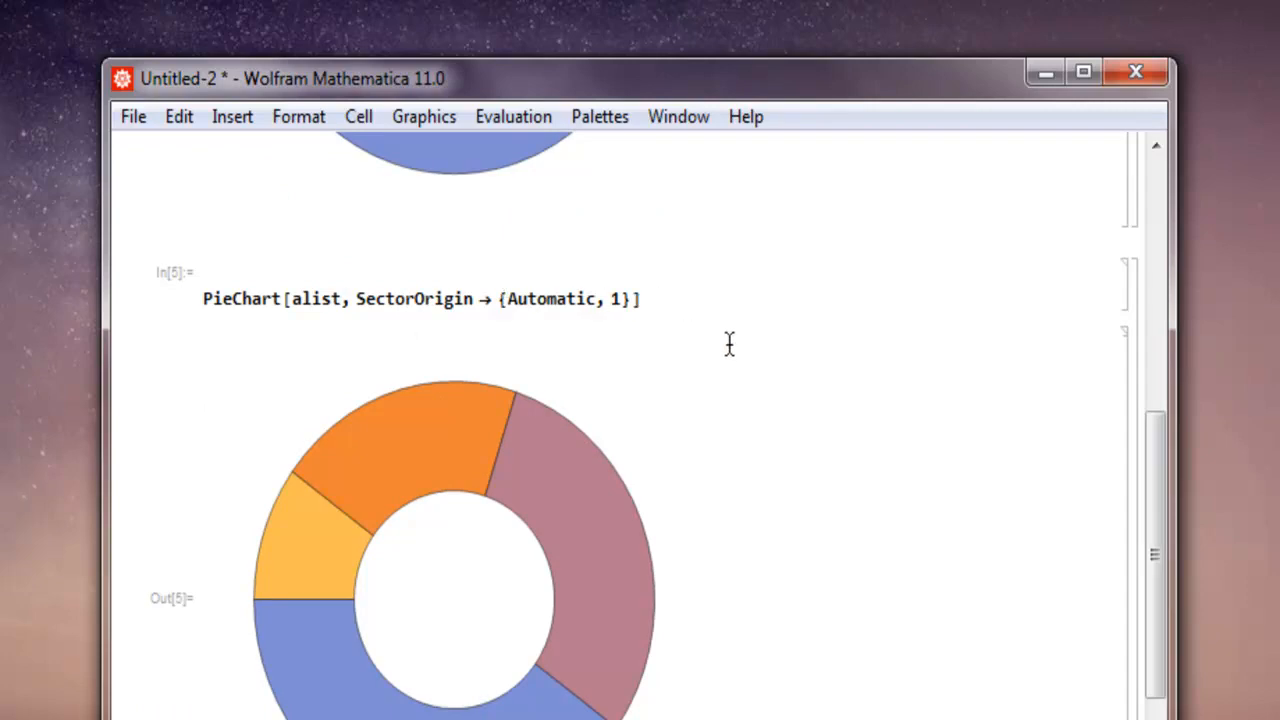
mouse_move(332, 508)
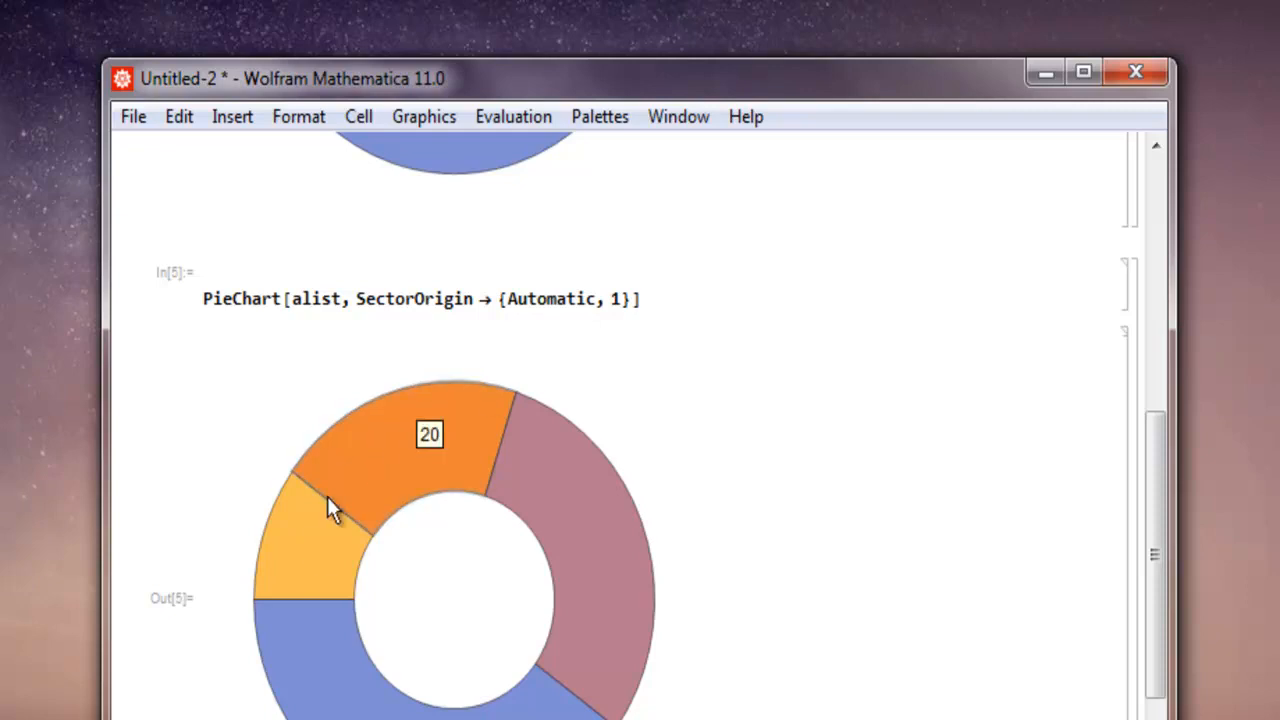
mouse_move(332, 708)
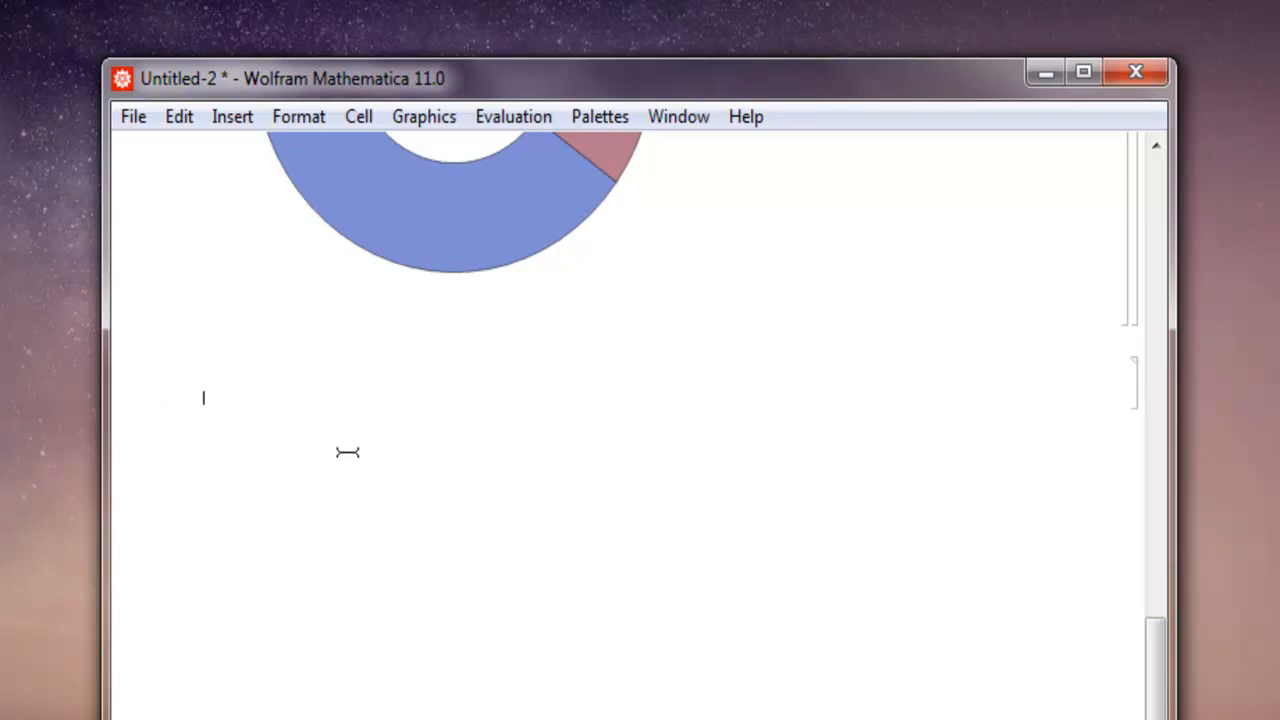
- Evaluate PieChart[{{1, 2, 3}, {2, 2, 1}}] to get a chart with two concentric rings
type("PieChart")
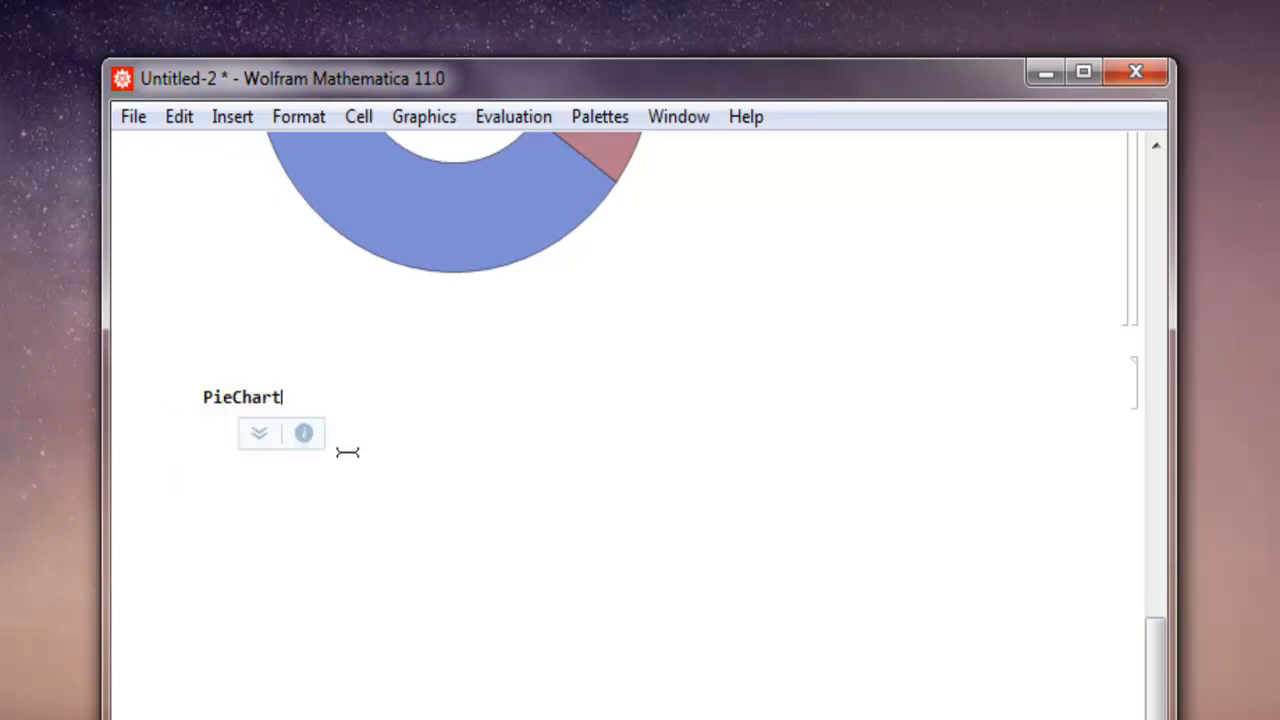
type("[")
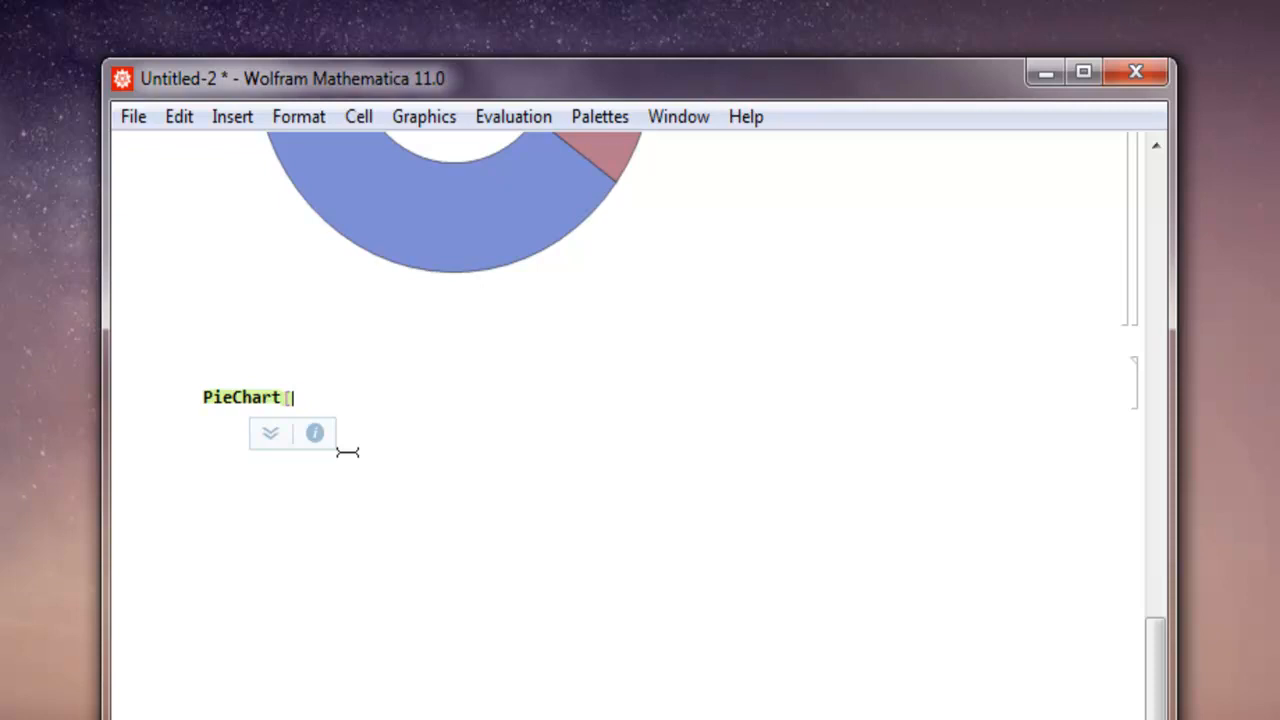
type("[{{1")
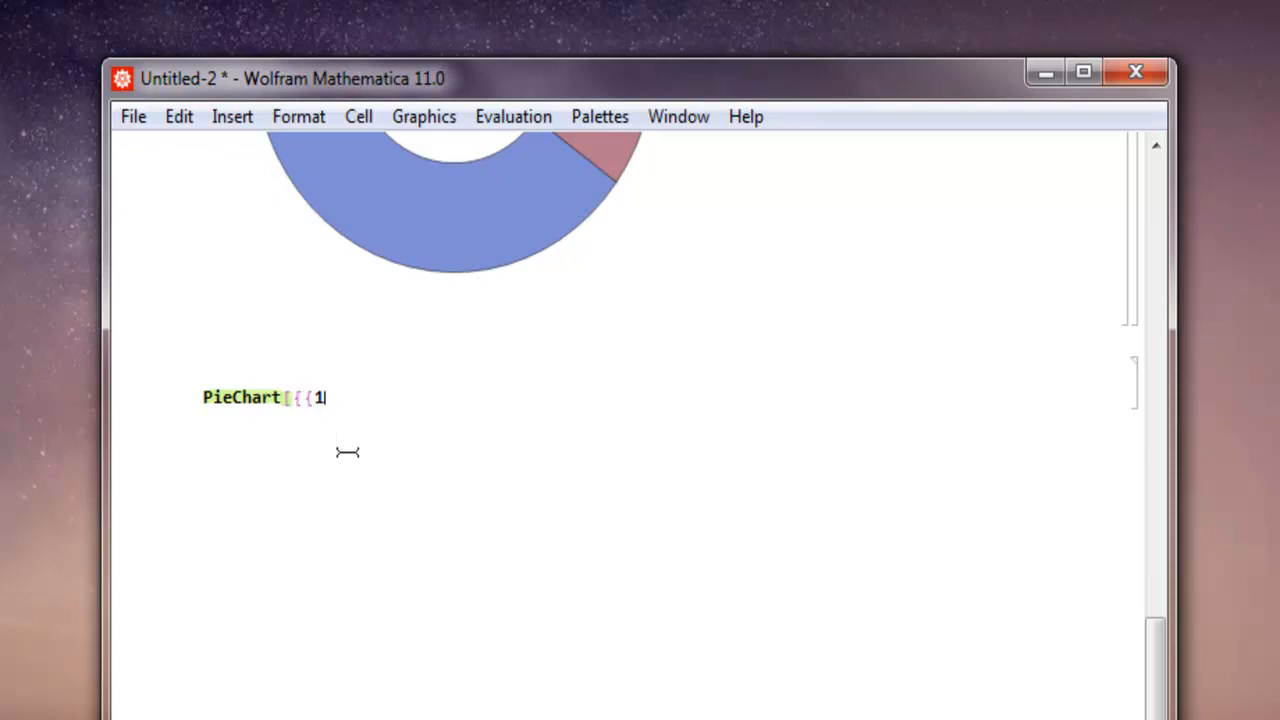
type(", 2,")
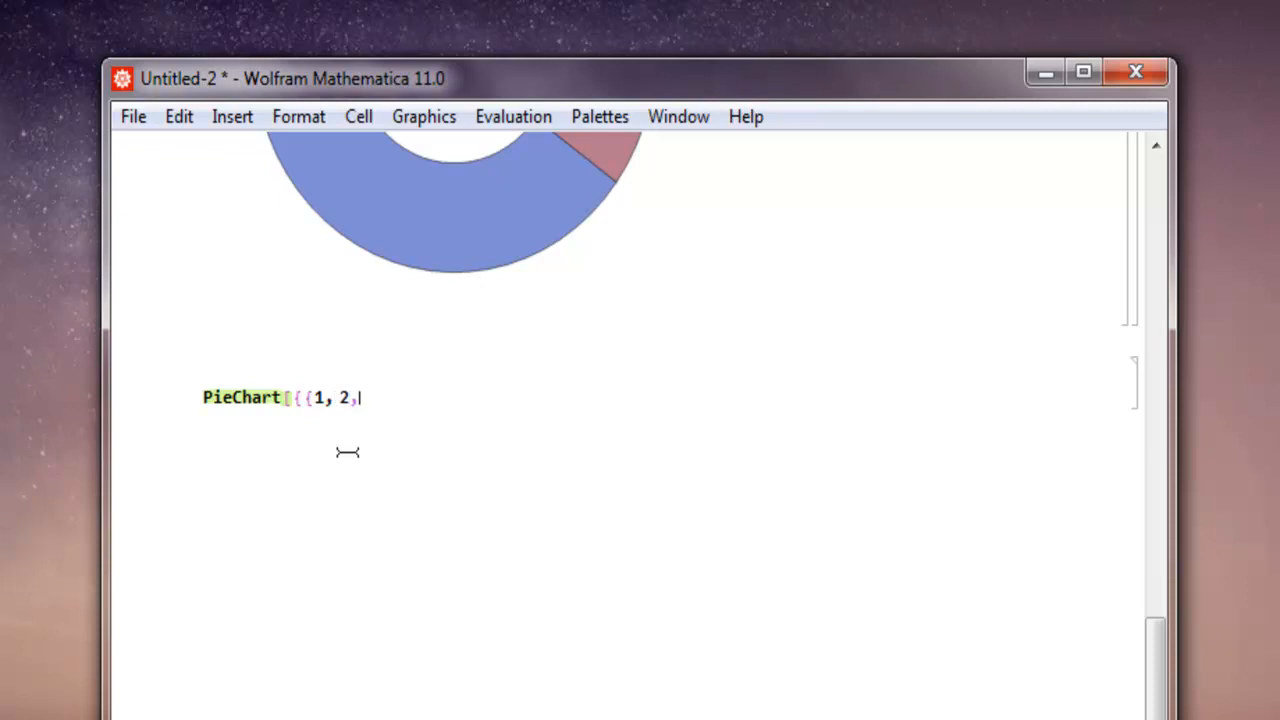
type("3}")
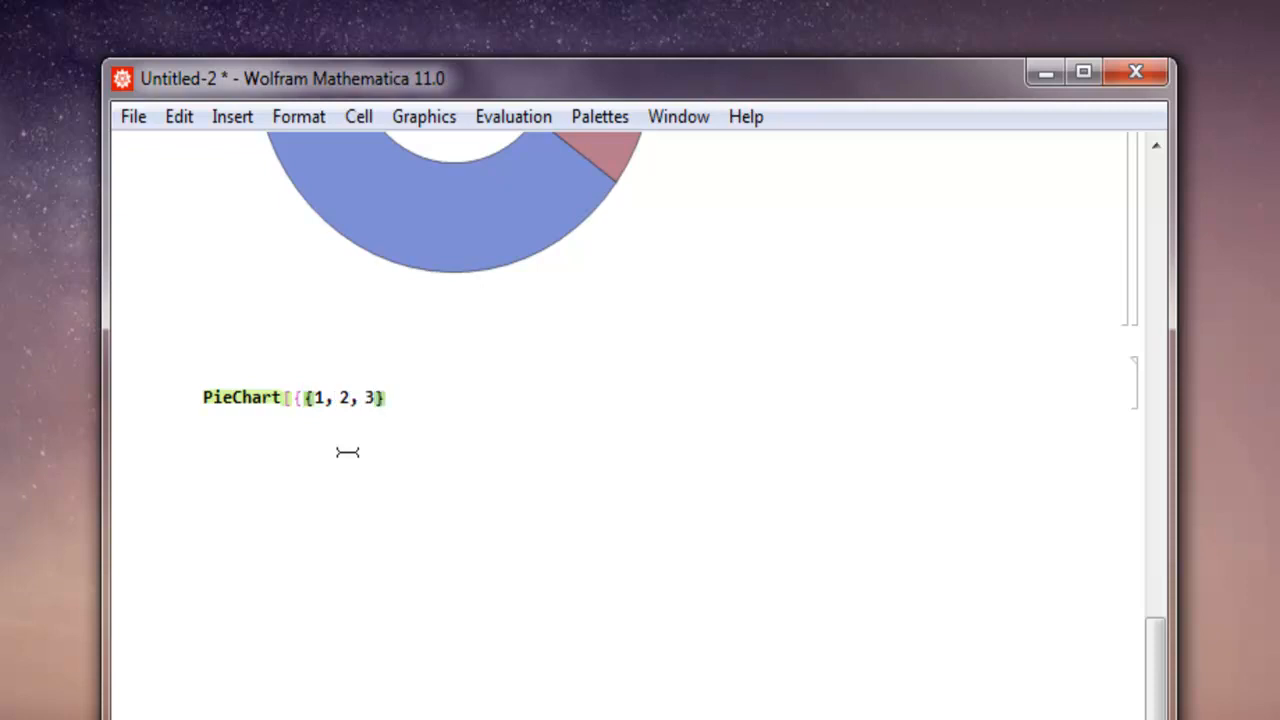
type(", {")
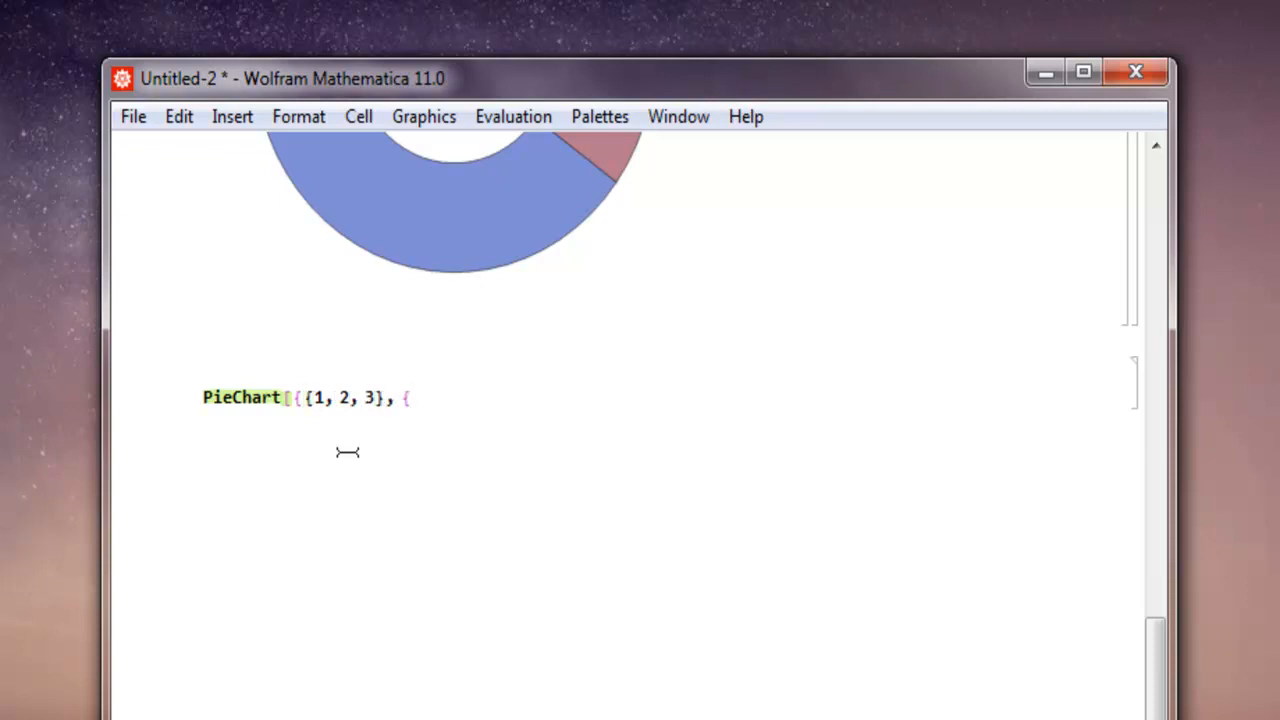
type("2, 2, 1}")
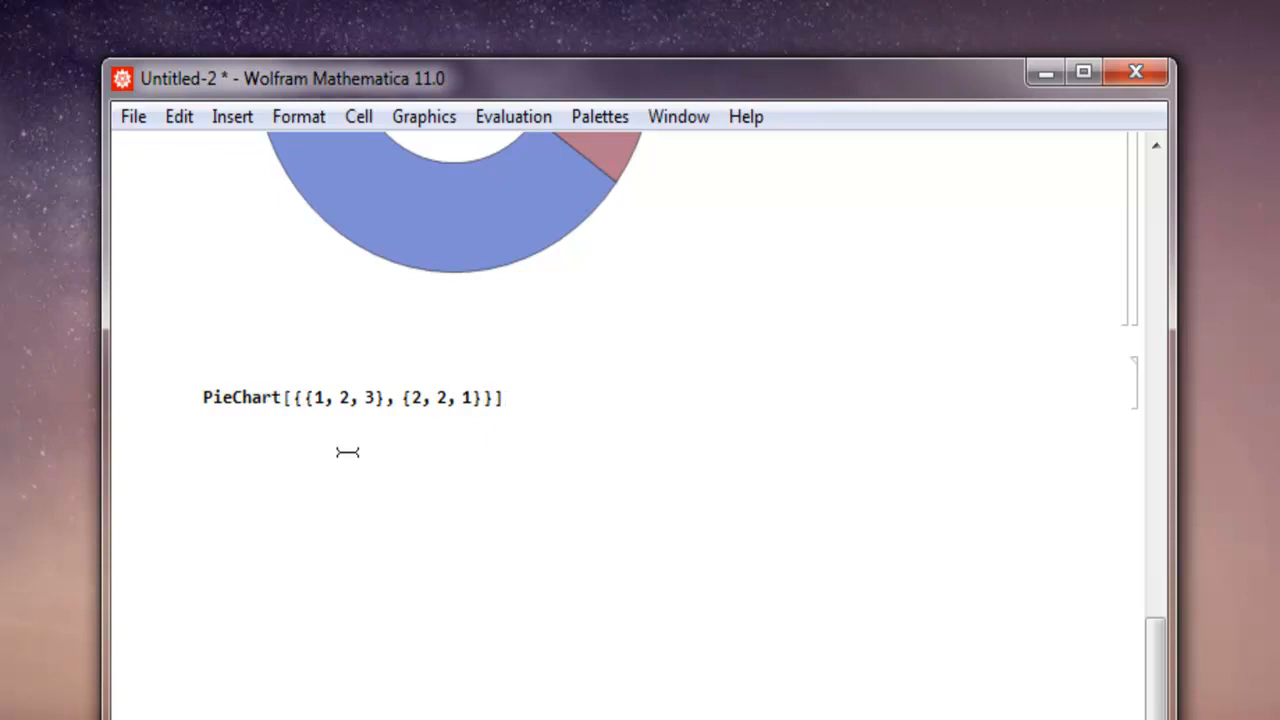
key("Shift+Return")
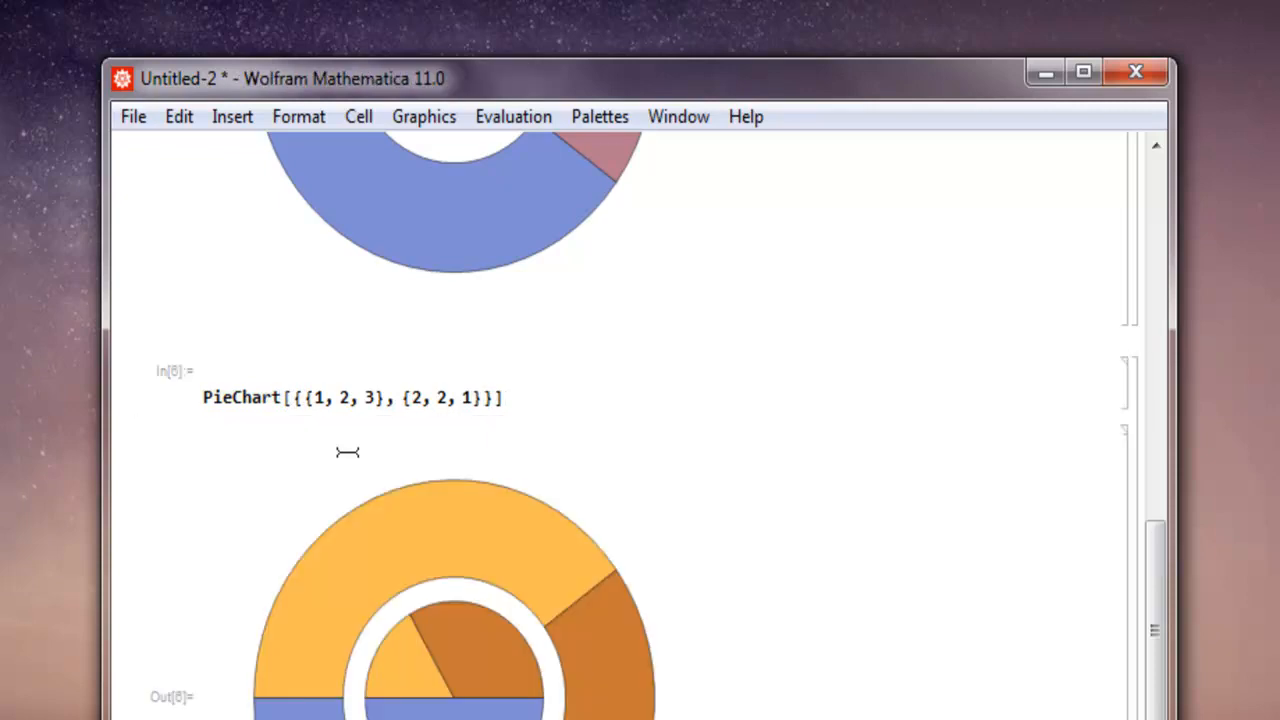
mouse_move(712, 452)
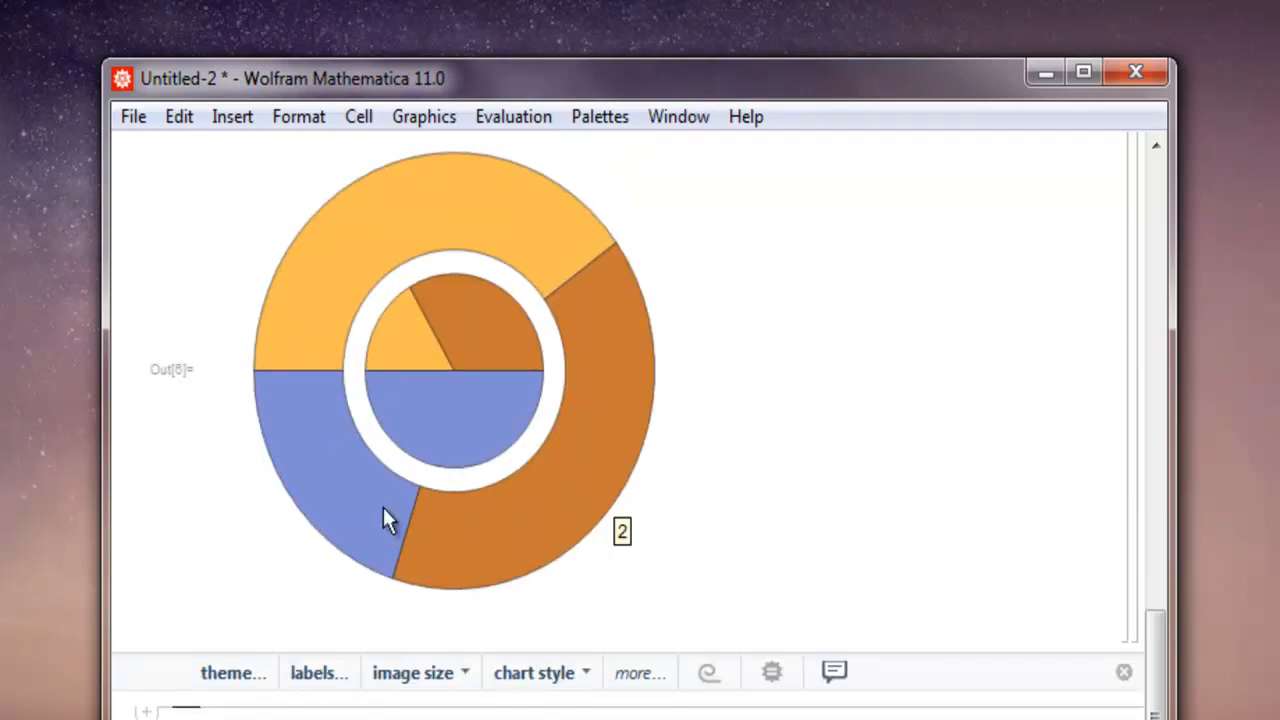
mouse_move(620, 436)
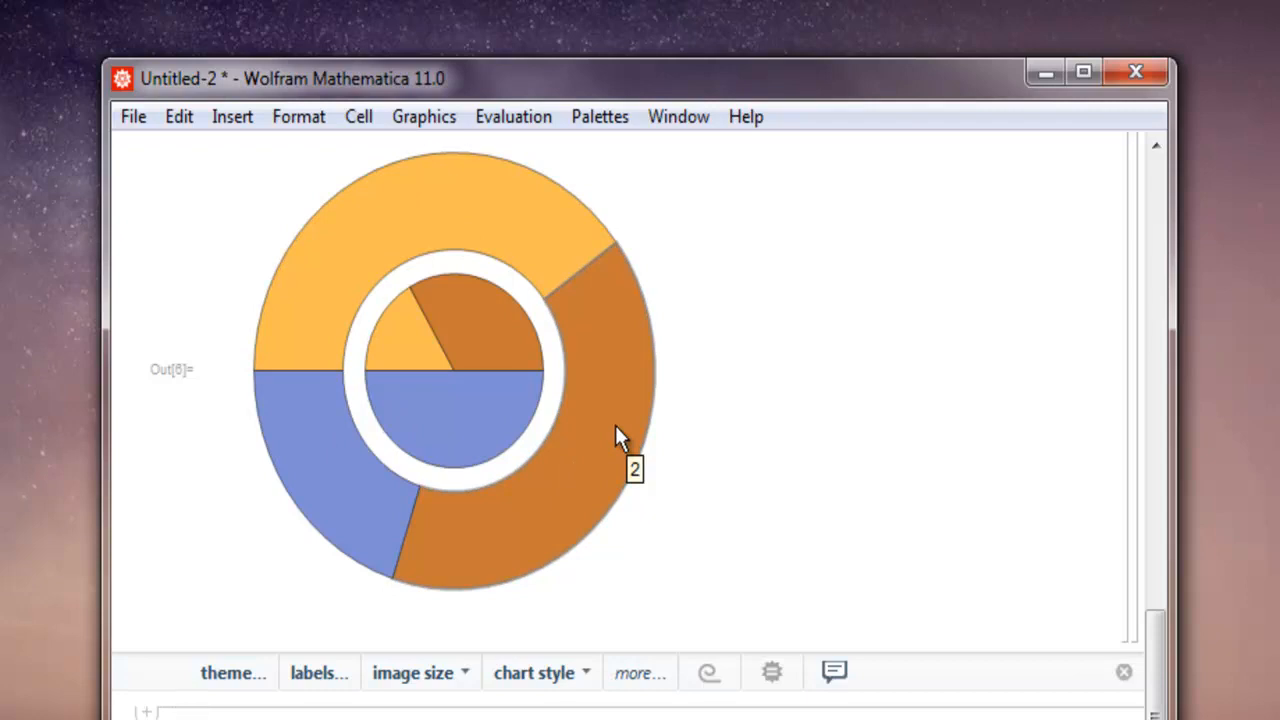
mouse_move(564, 390)
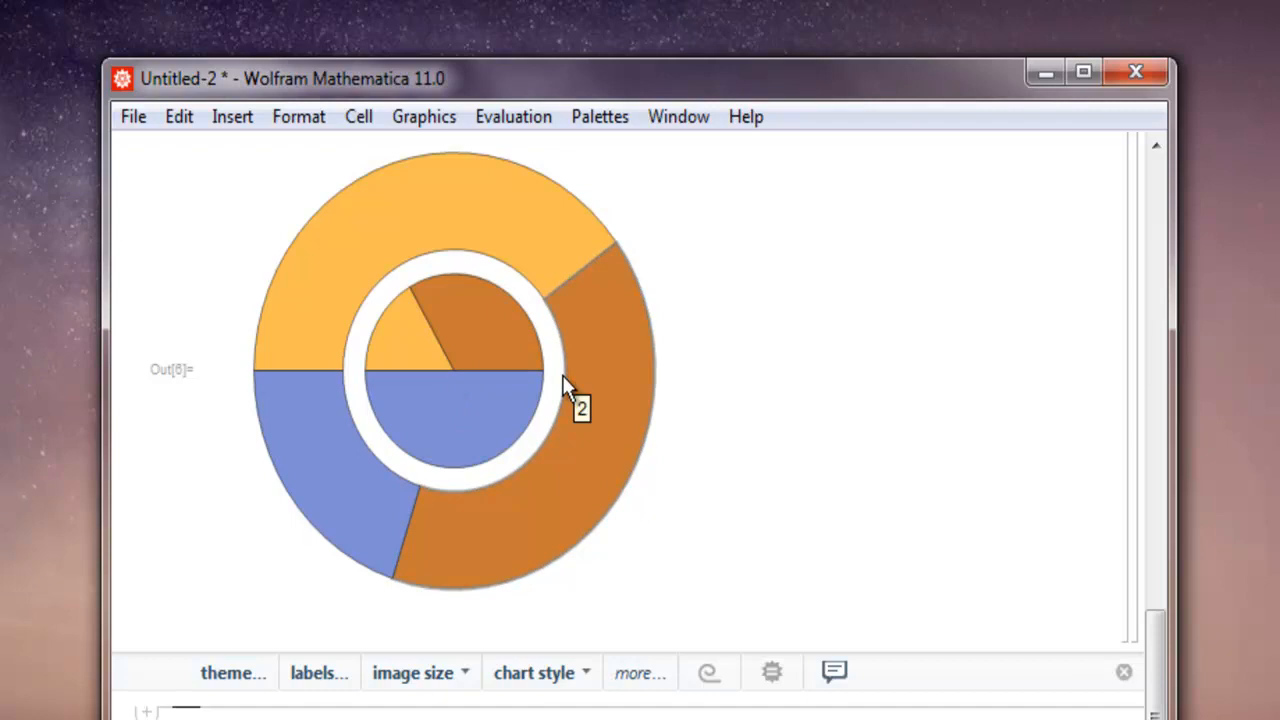
mouse_move(490, 340)
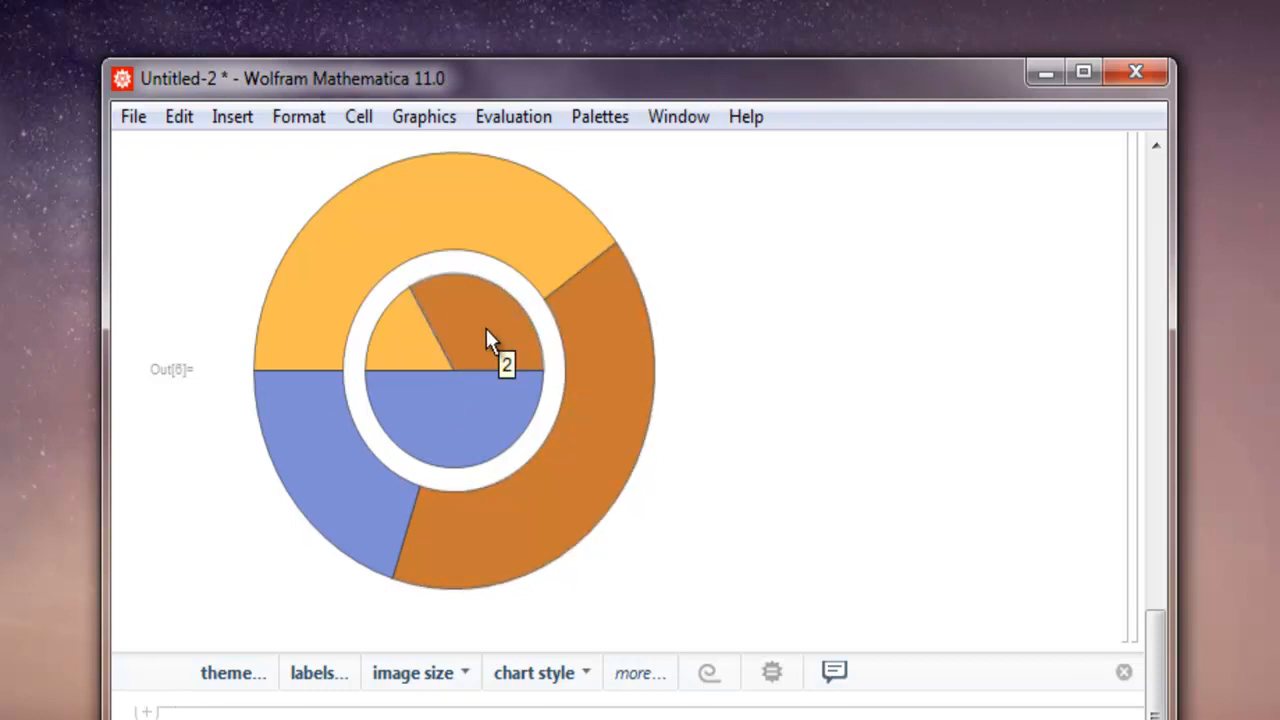
mouse_move(436, 544)
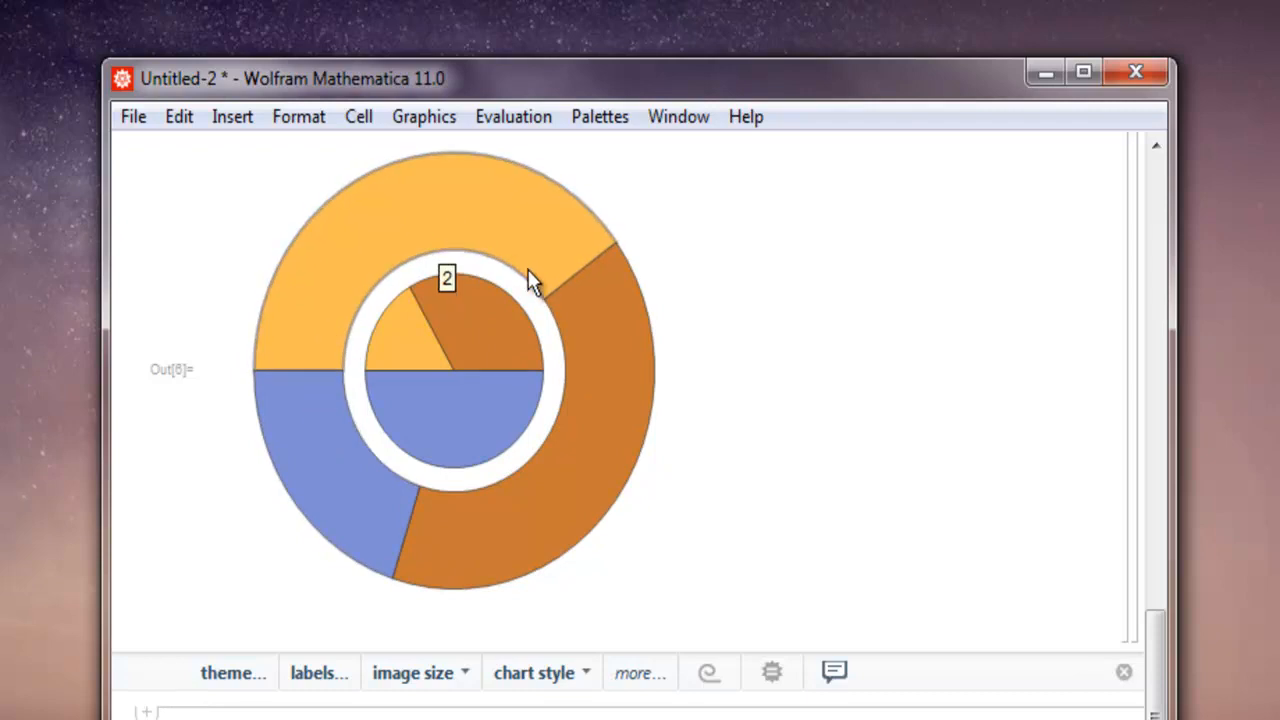
mouse_move(480, 324)
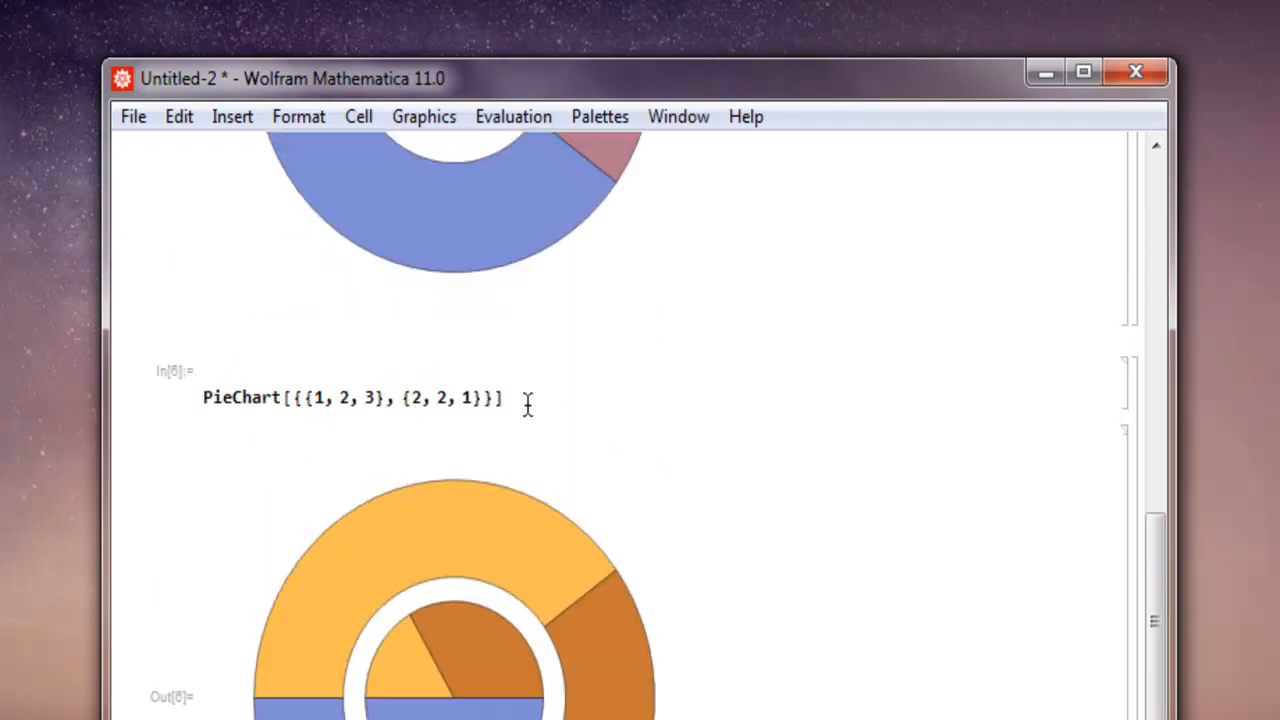
- Add a ChartLegends option after the two datasets in the PieChart input, via autocomplete
triple_click(350, 396)
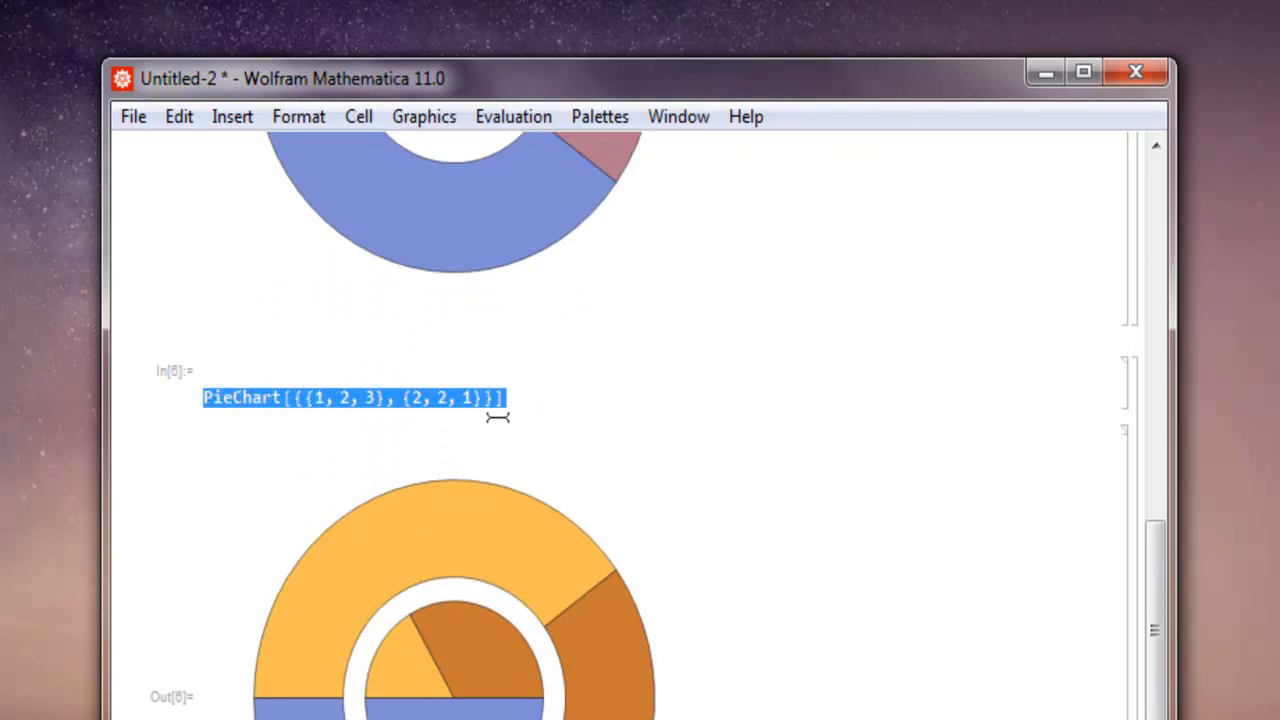
scroll("down", 3)
type("PieChart[{{1, 2, 3}, {2, 2, 1")
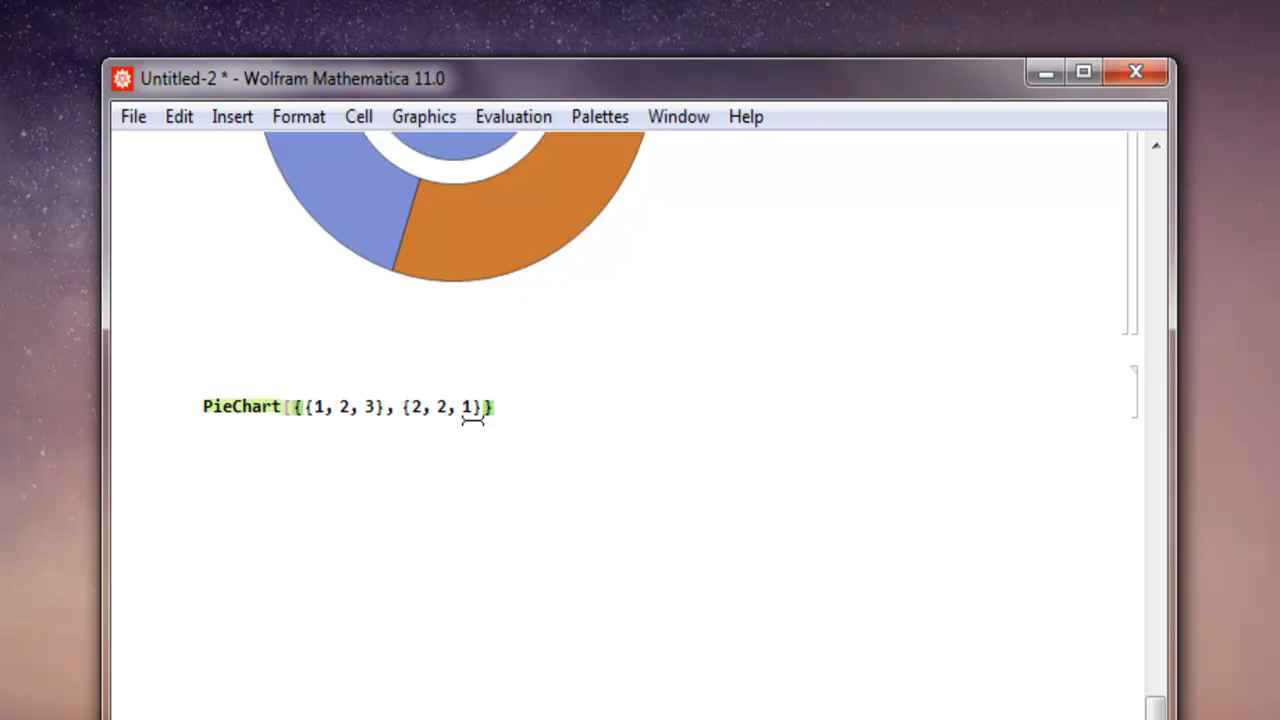
type(",")
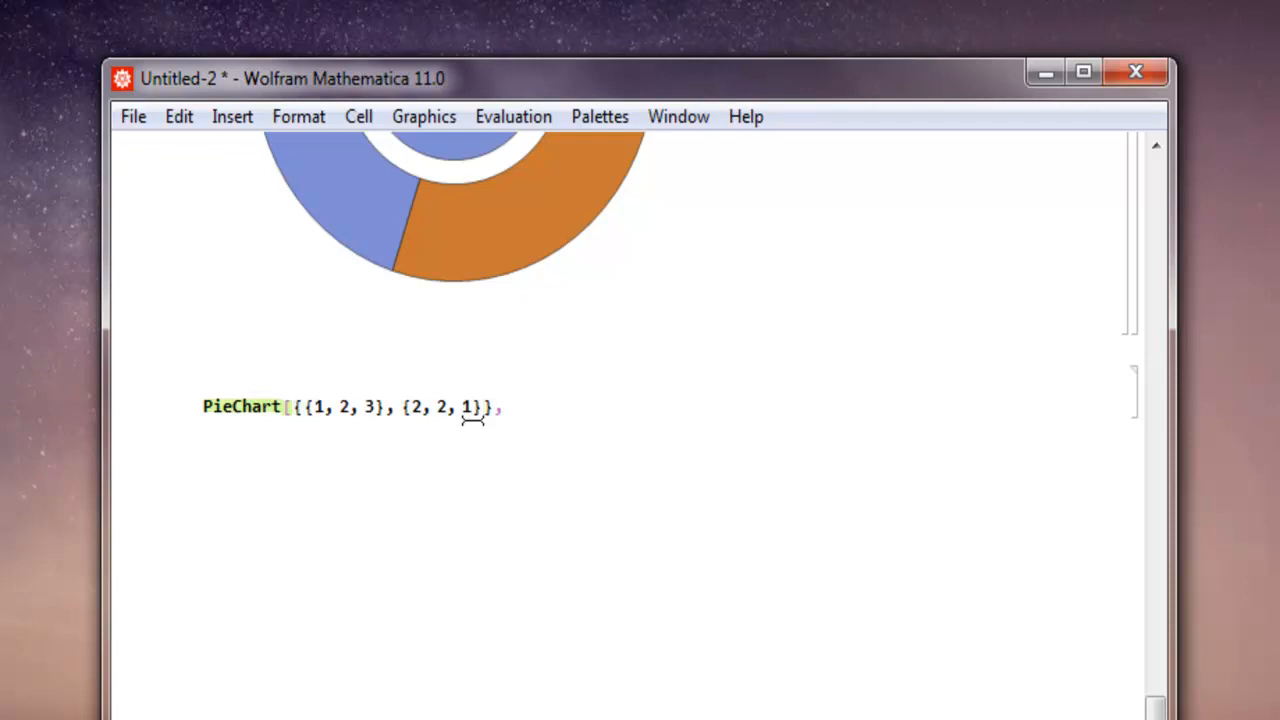
left_click(504, 408)
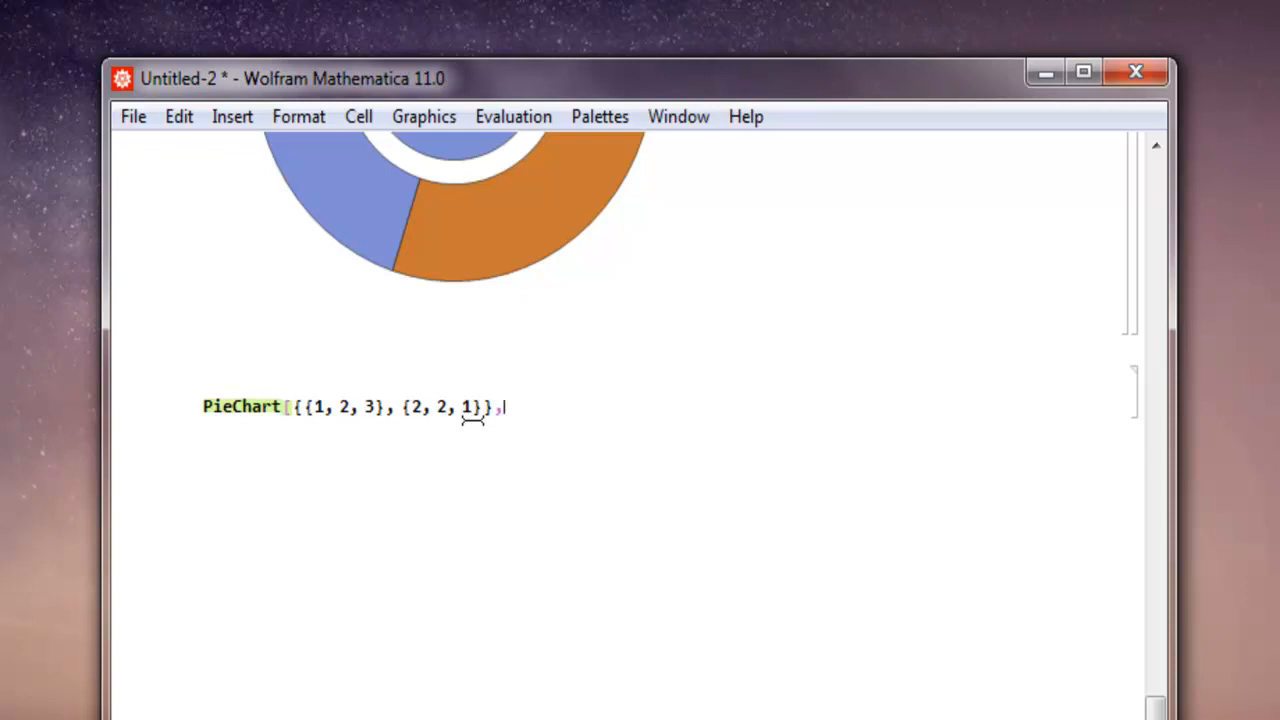
type("C")
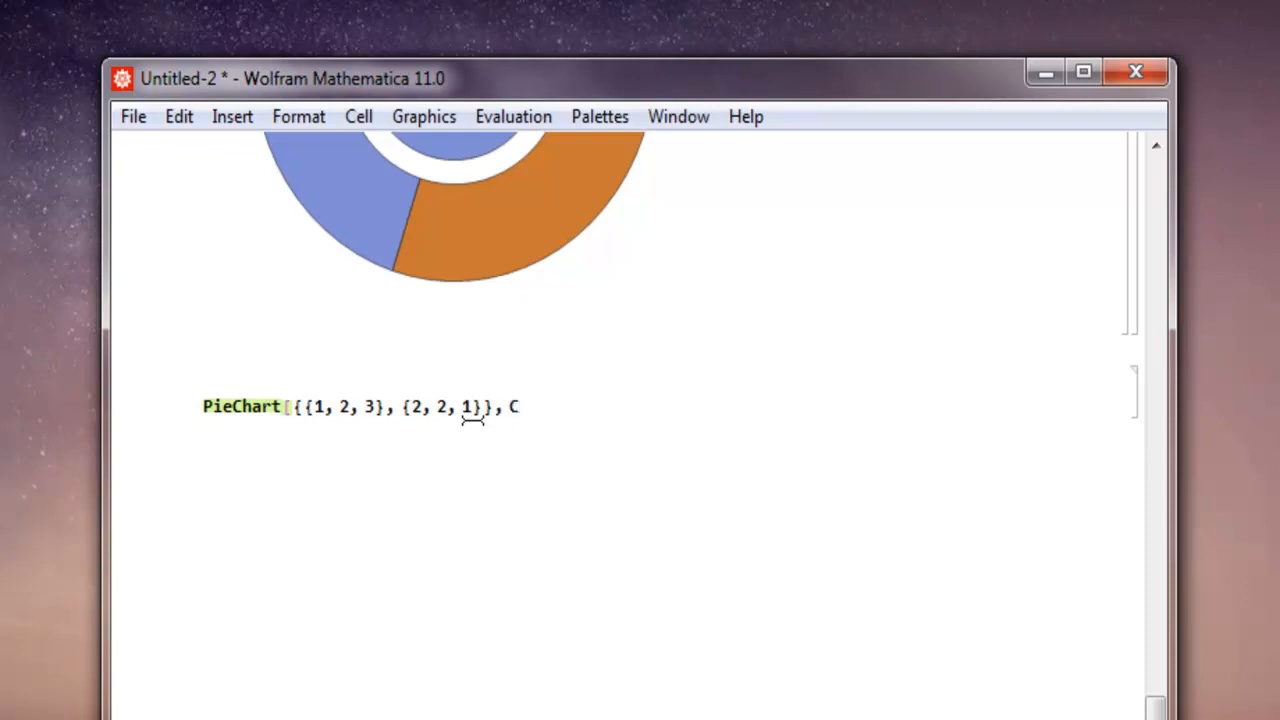
type("har")
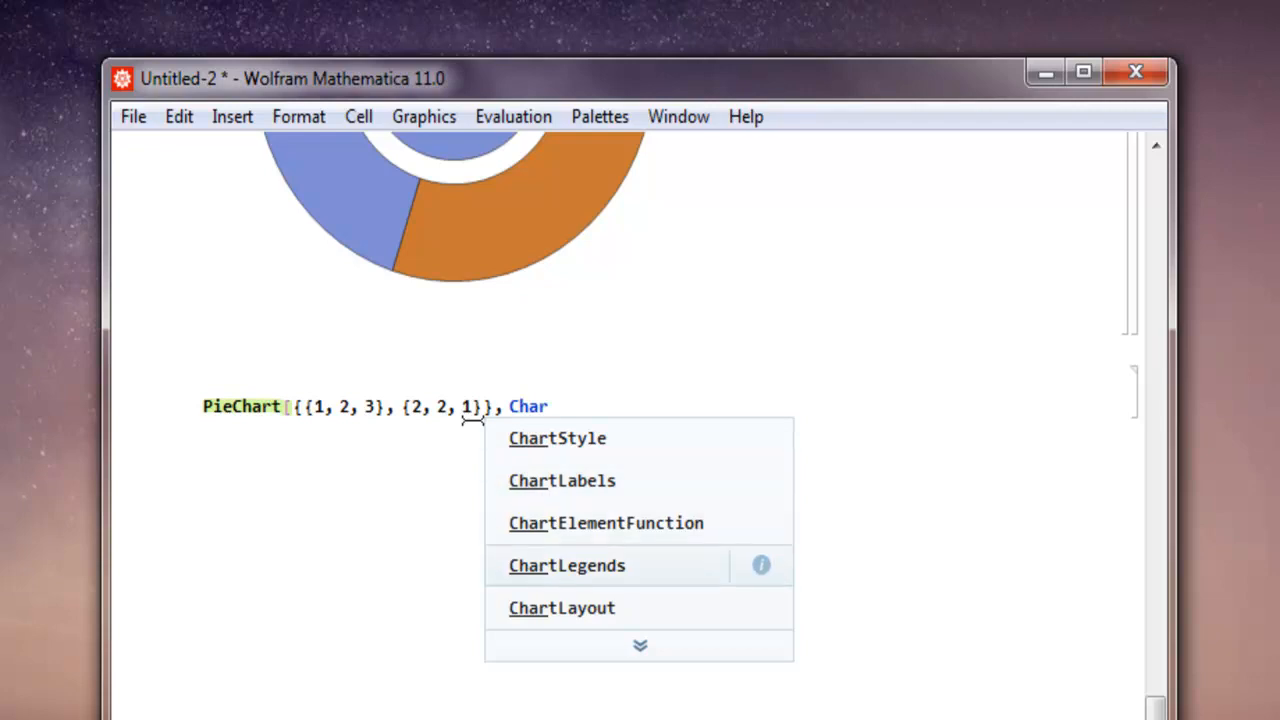
left_click(566, 564)
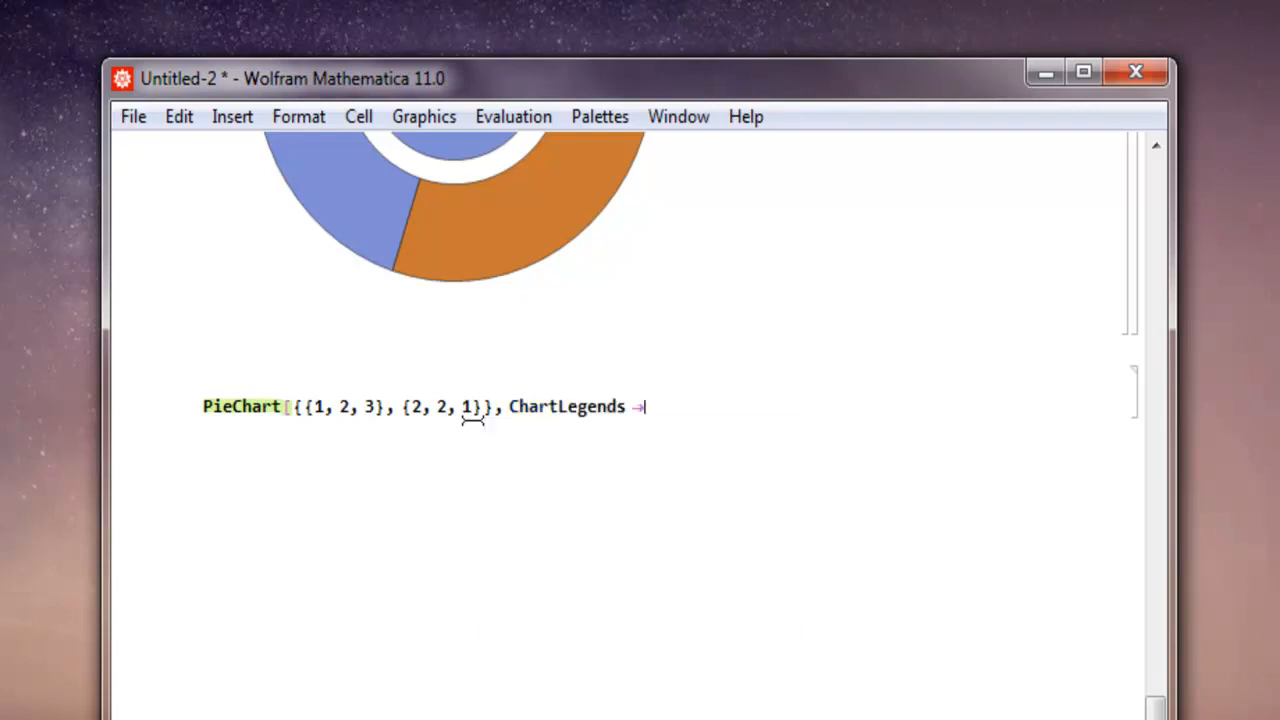
- Give ChartLegends the value {"adam", "betty", "captain"}
type("{")
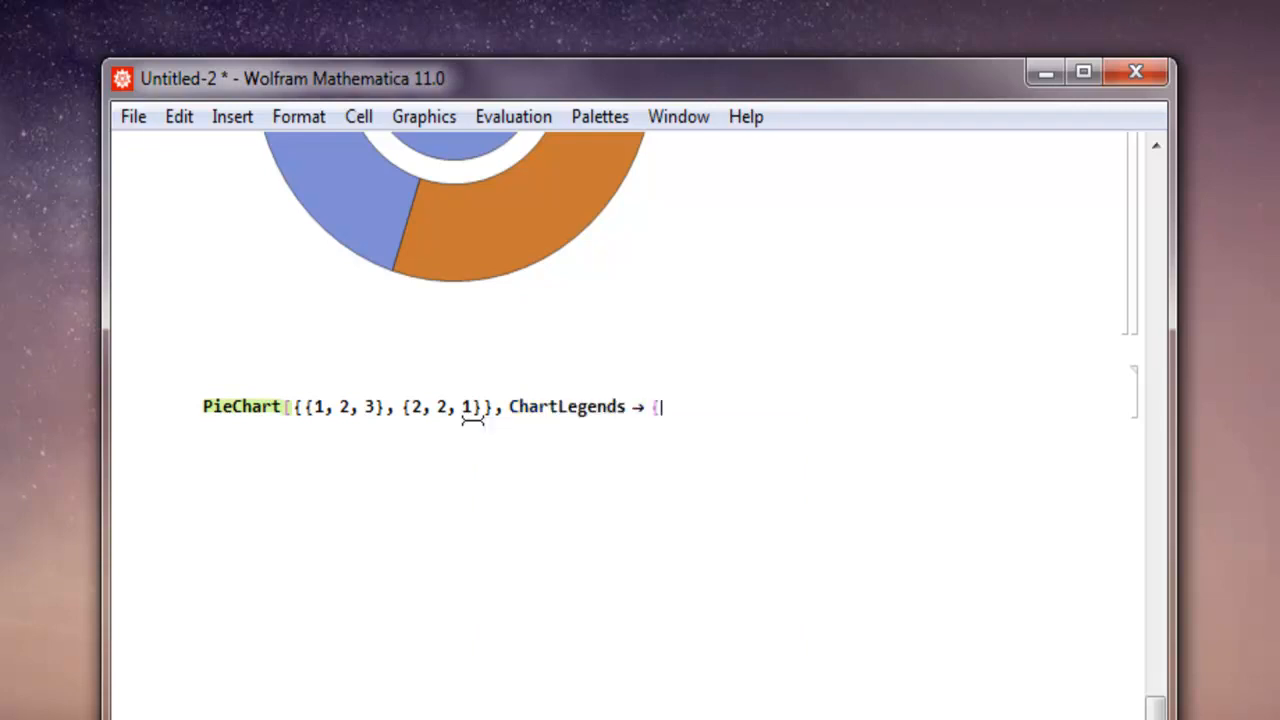
type("\"a")
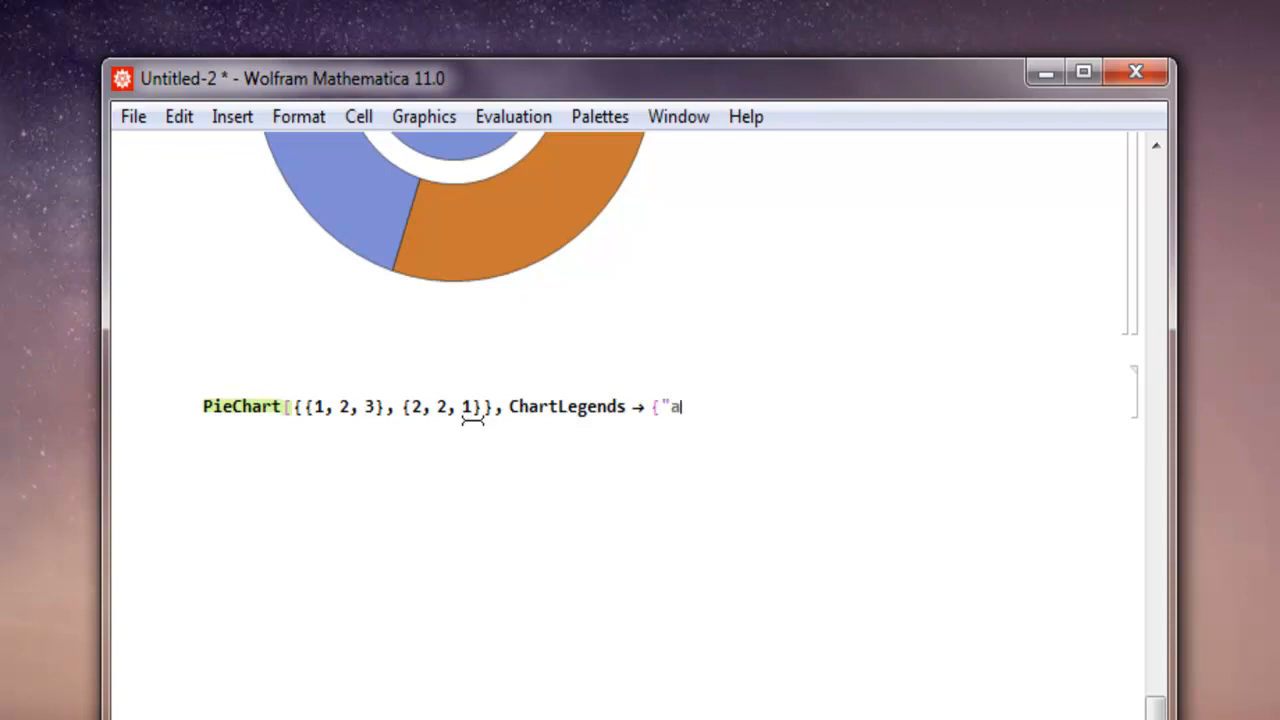
type("dd")
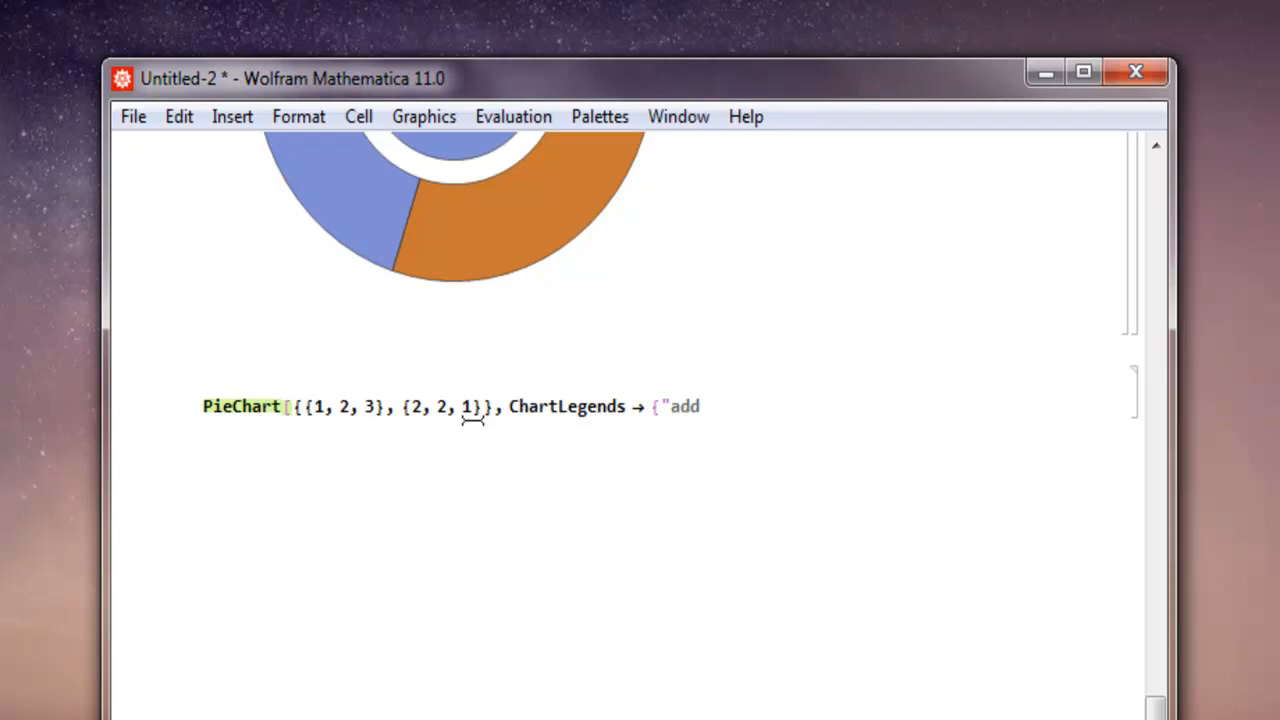
type("am")
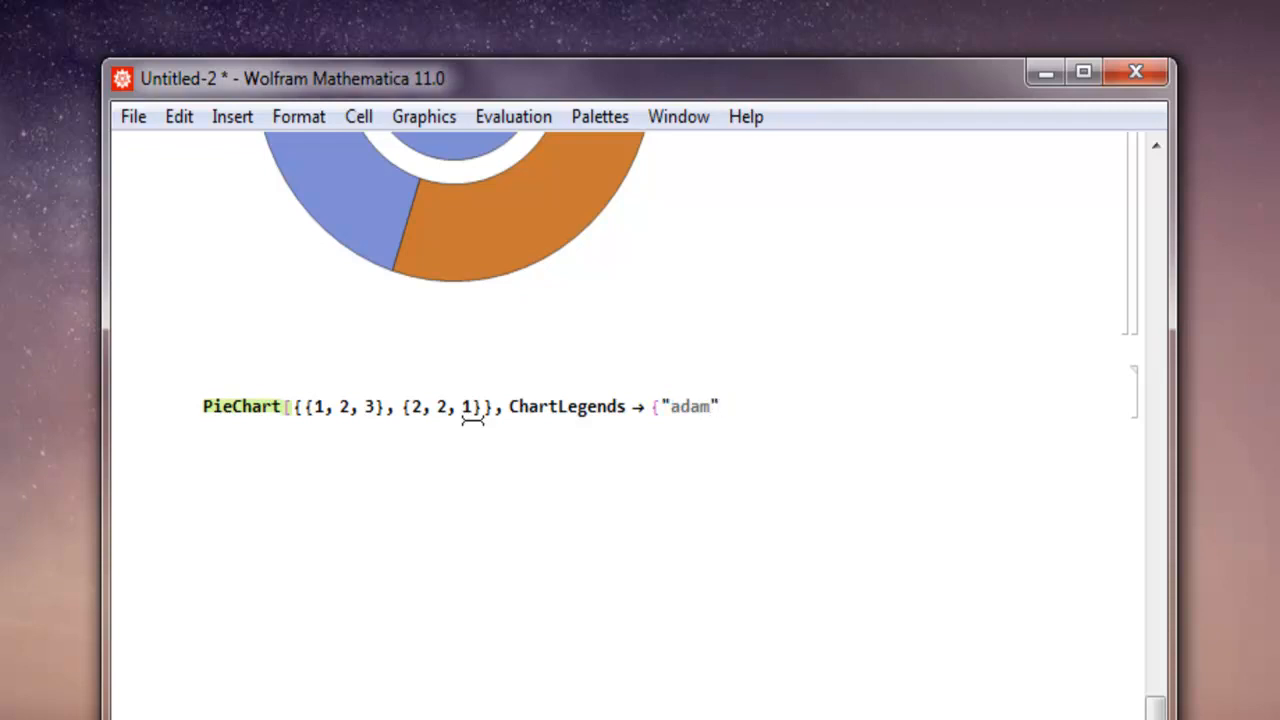
type(", \"b")
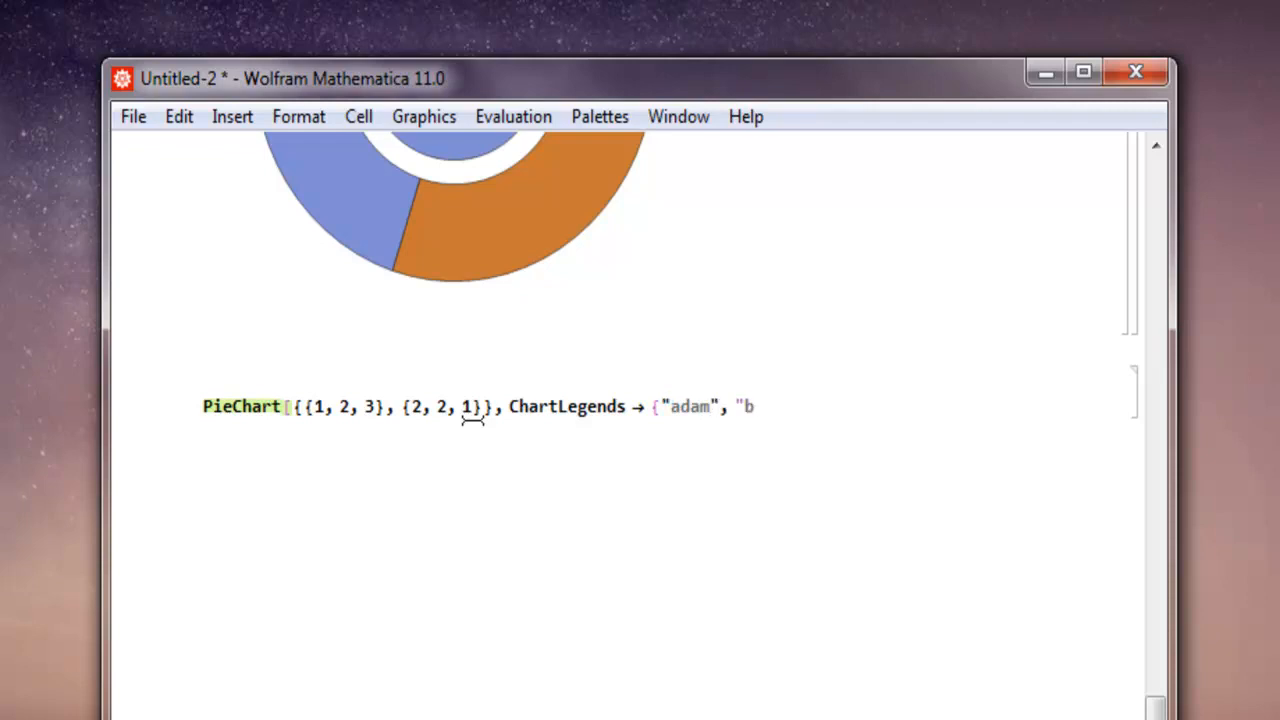
type("etty\"")
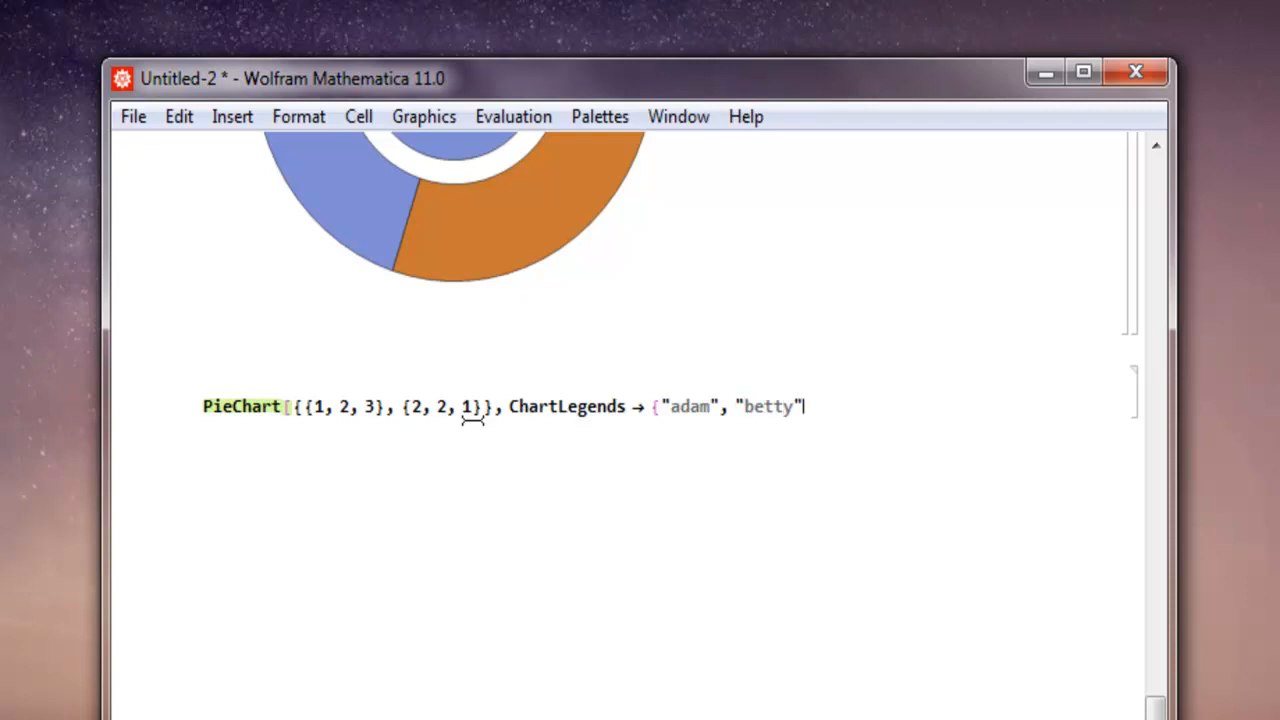
type(", \"")
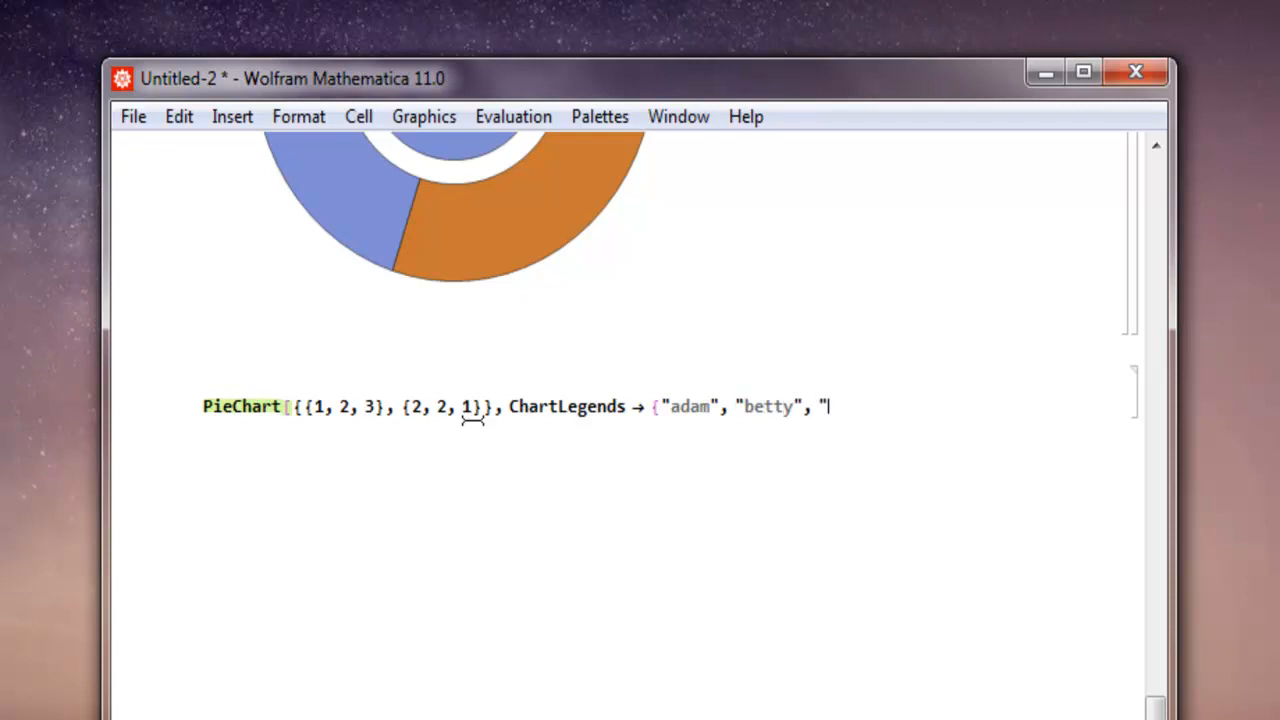
type("captain\"")
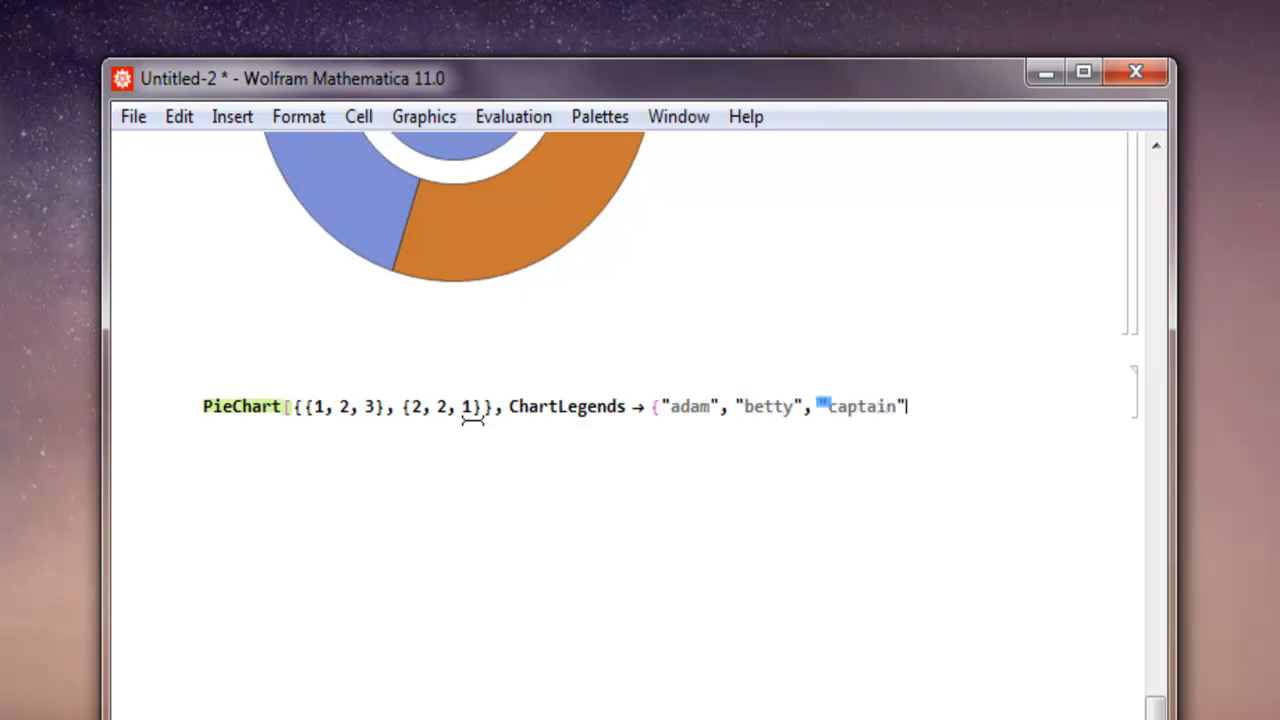
type("}]")
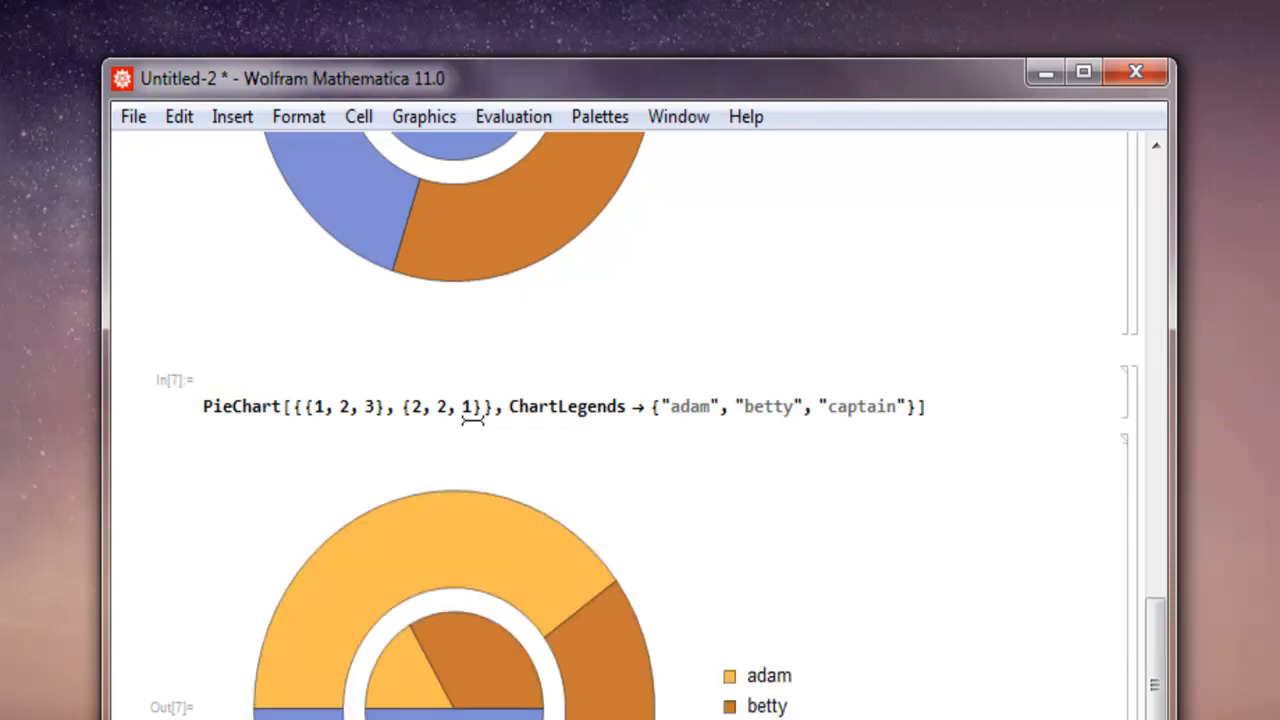
- Scroll down to view the evaluated two-ring chart with its adam/betty/captain legend
scroll("down", 3)
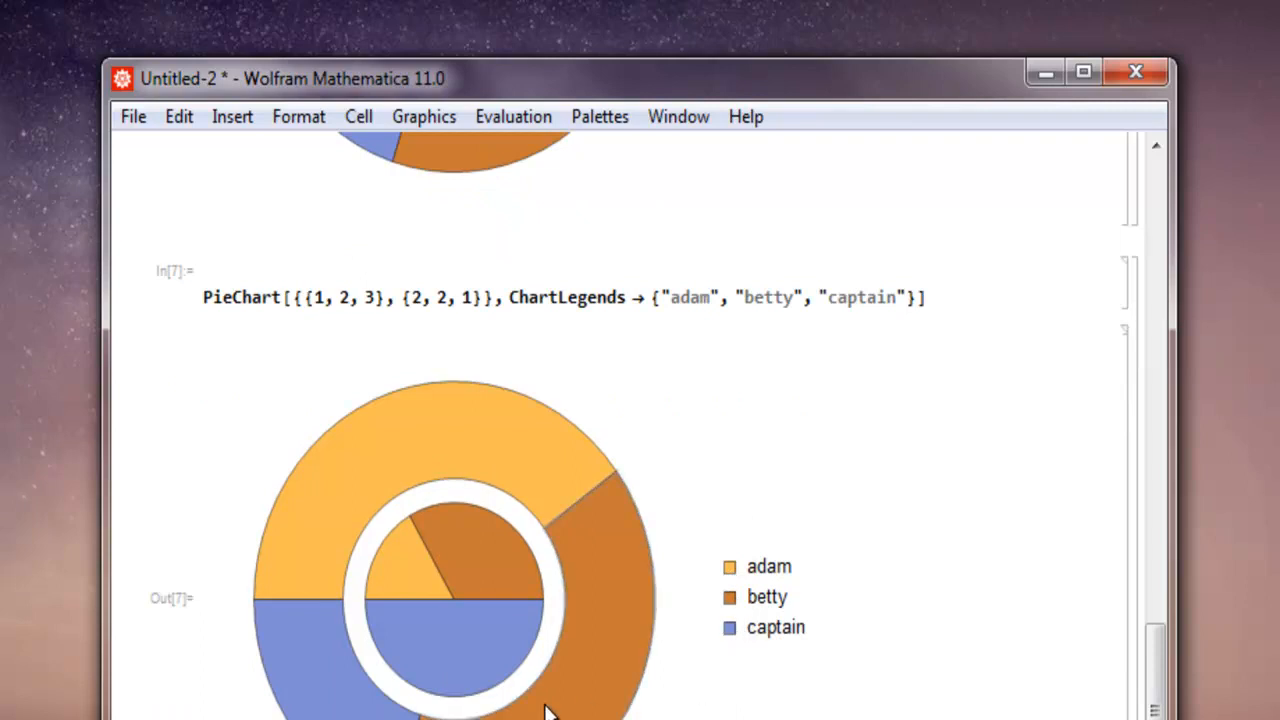
mouse_move(350, 656)
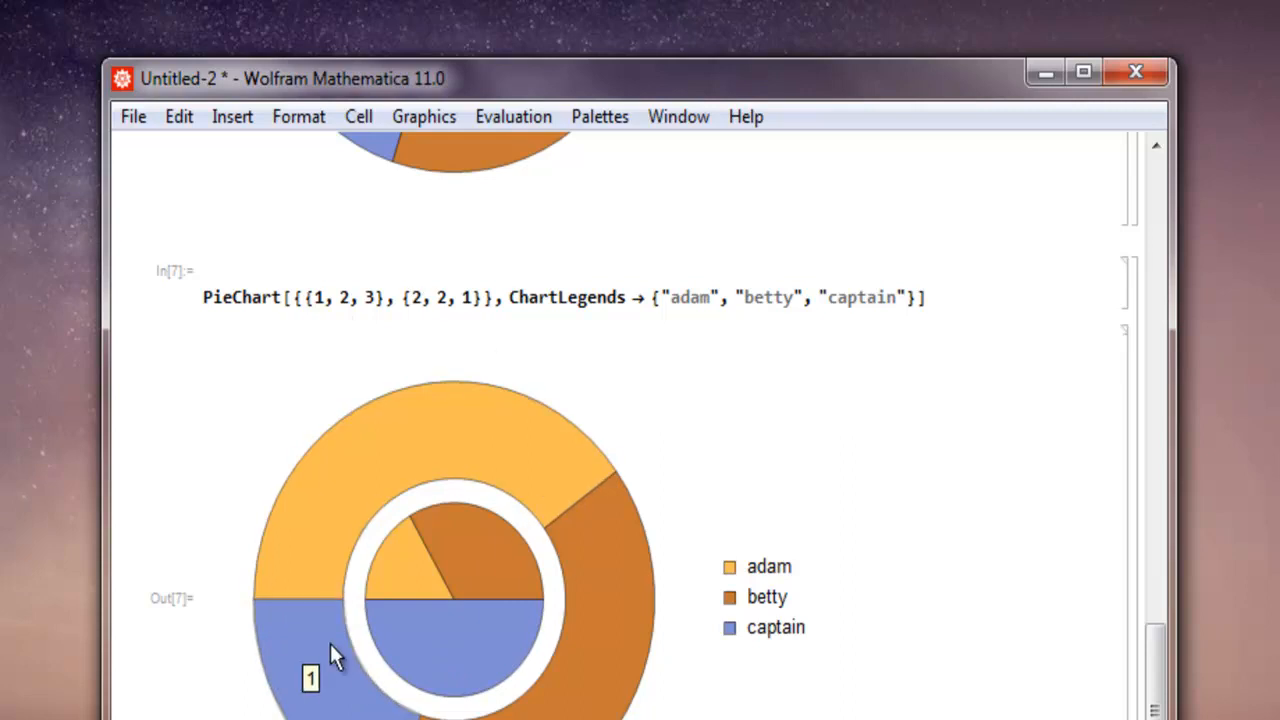
mouse_move(336, 650)
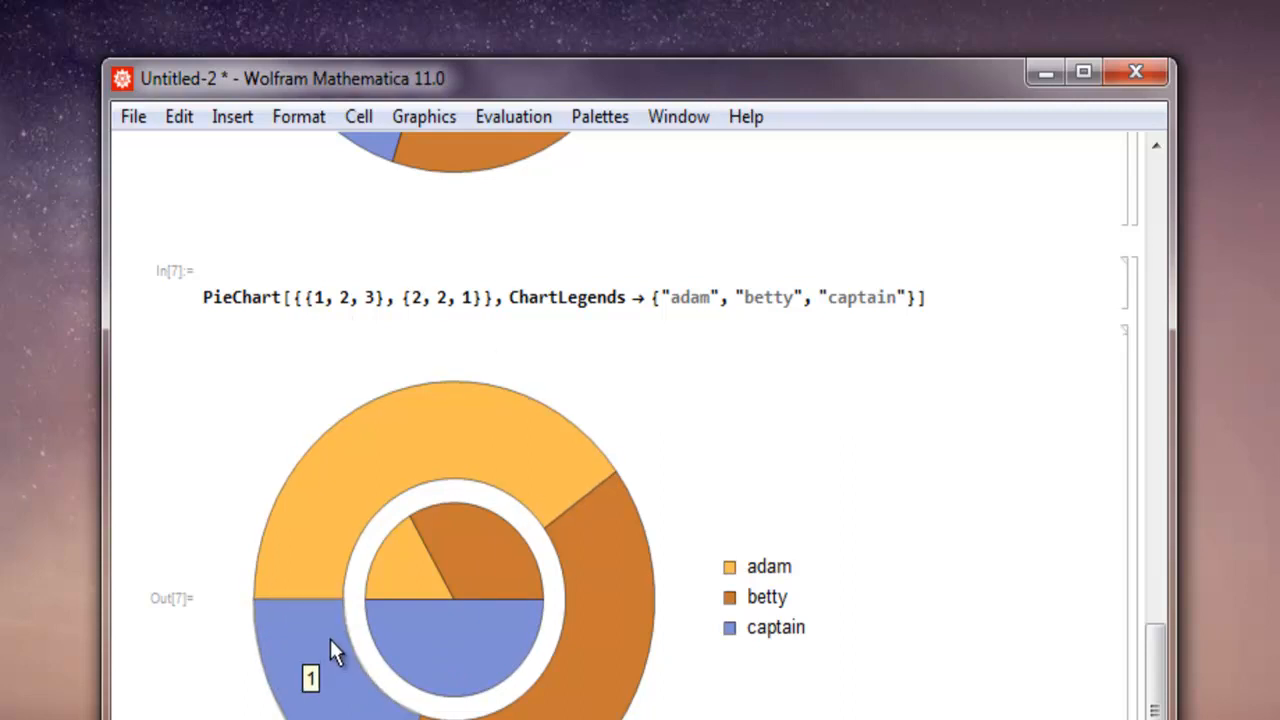
scroll("up", 3)
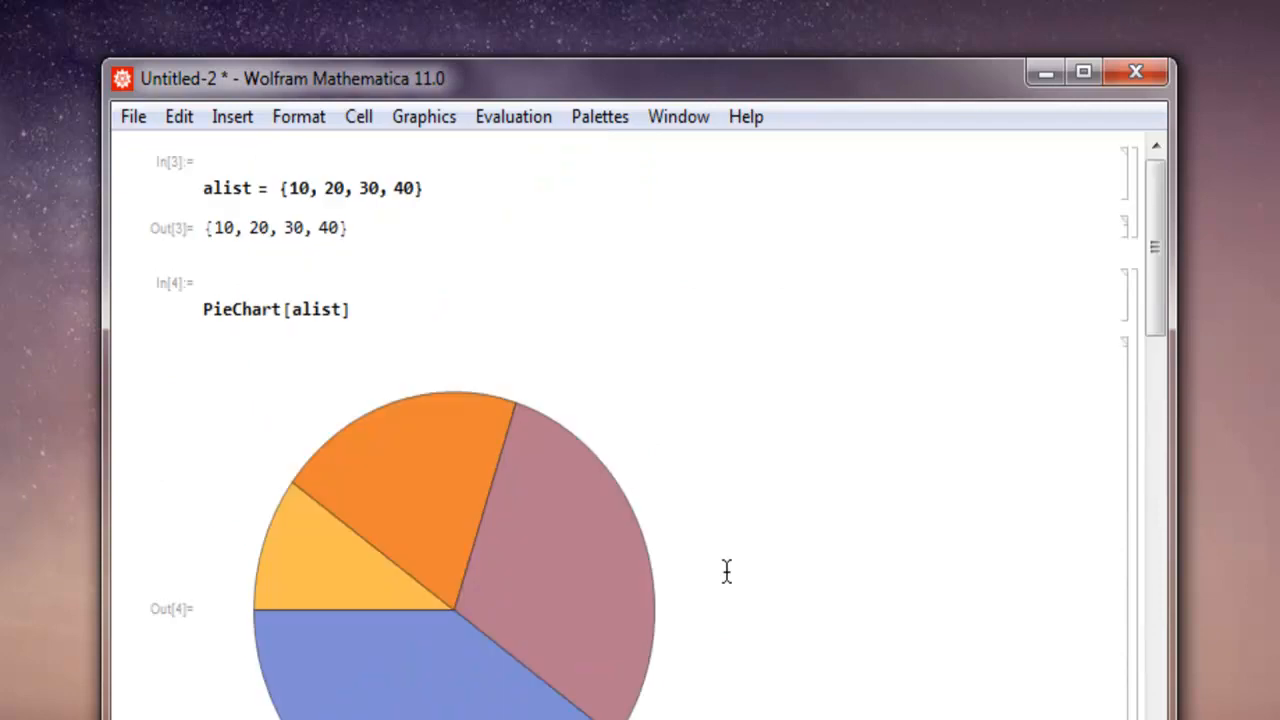
mouse_move(236, 322)
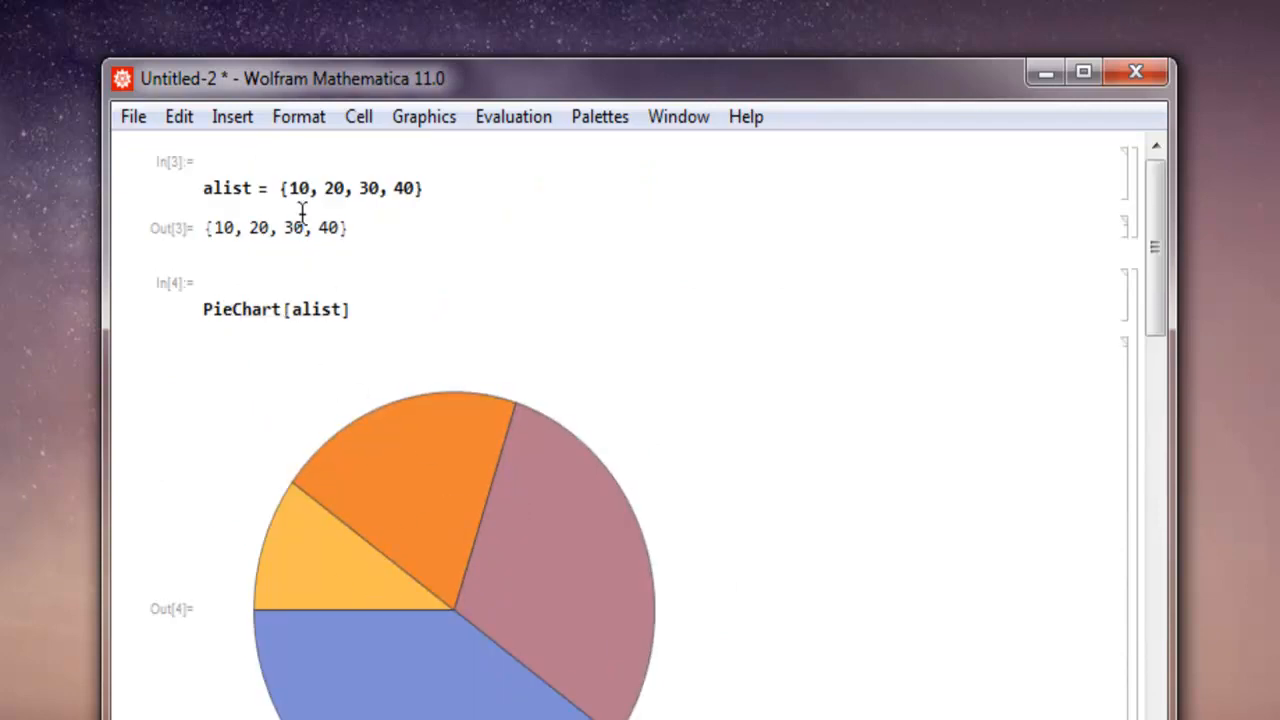
scroll("down", 3)
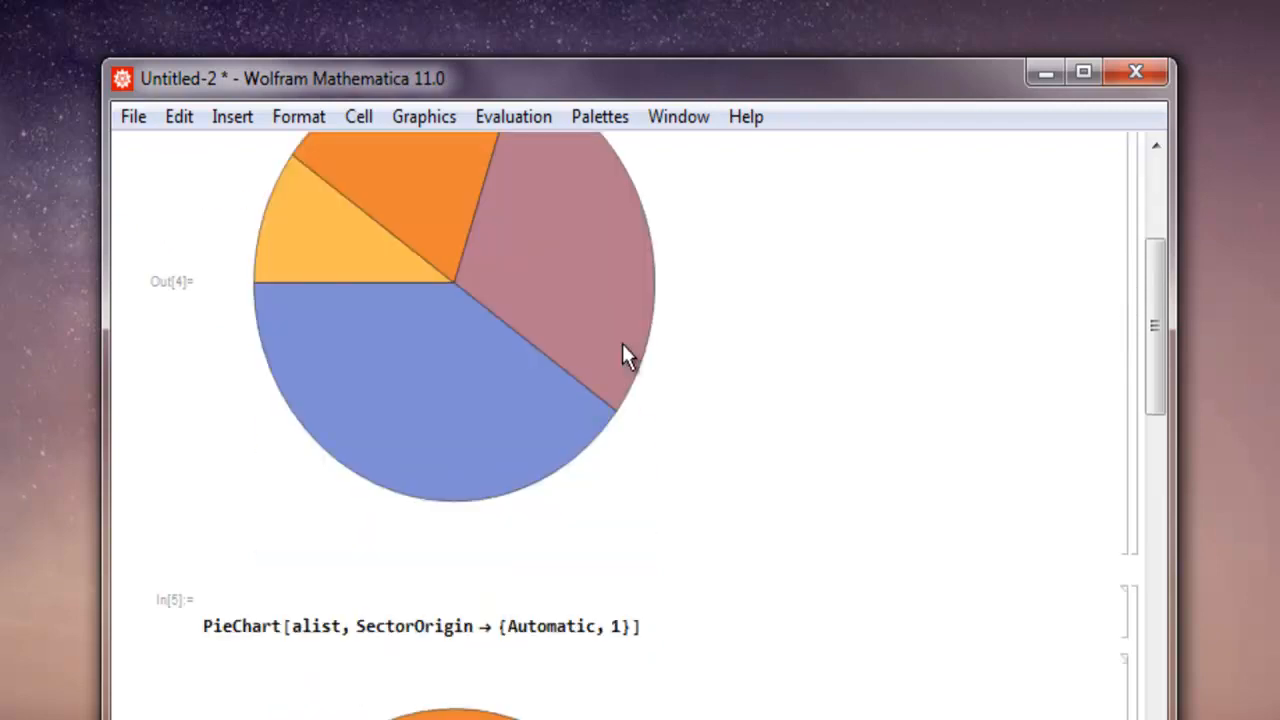
scroll("down", 3)
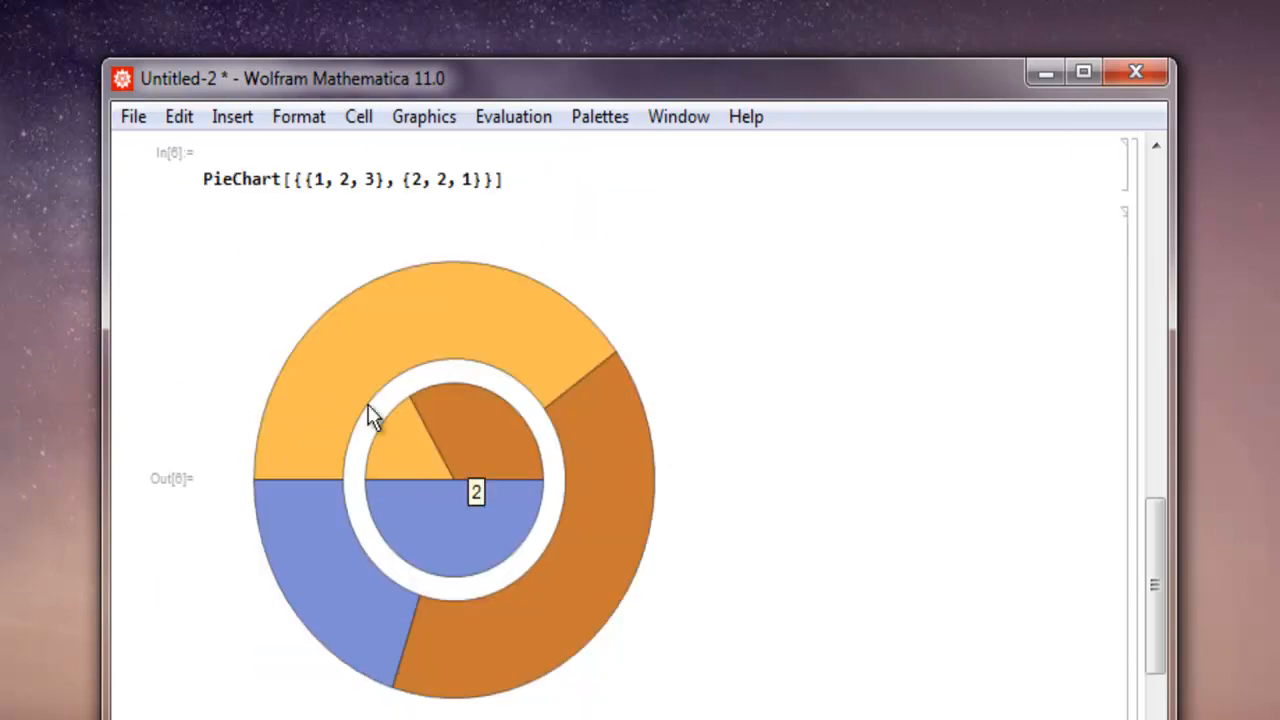
mouse_move(824, 516)
type(", ChartLegends → {\"adam\", \"betty\", \"captain\"}")
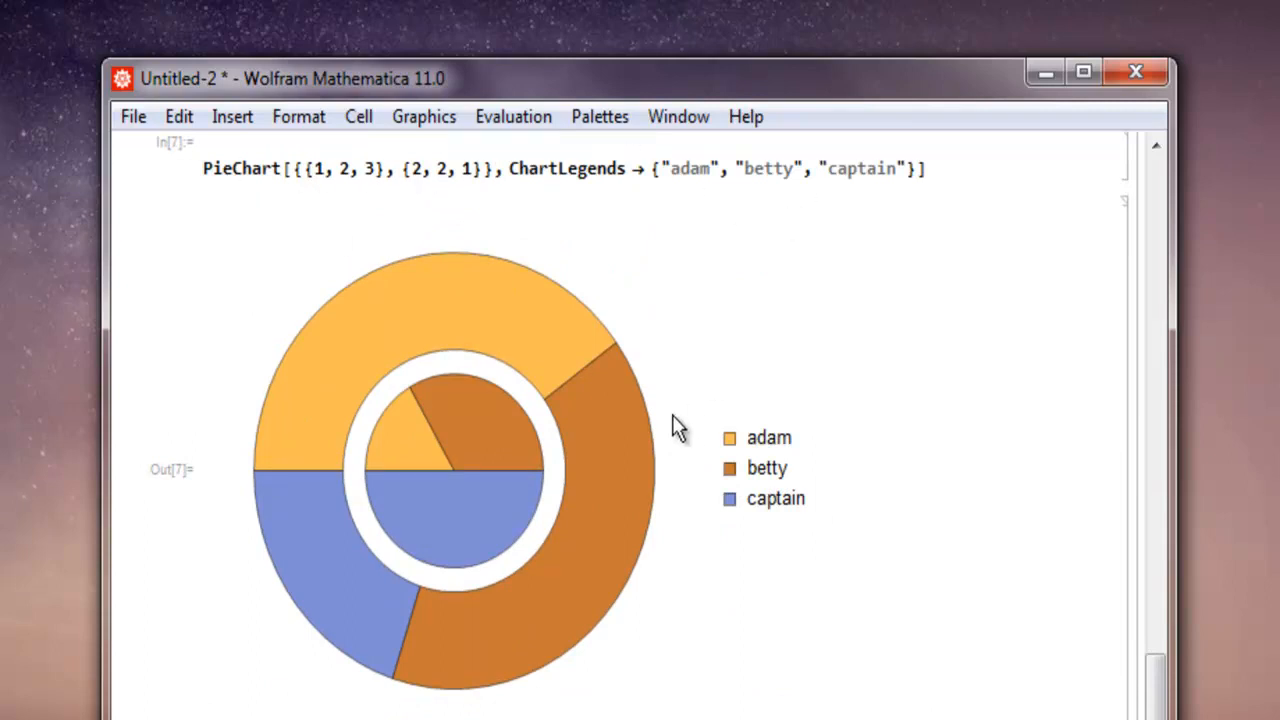
mouse_move(620, 430)
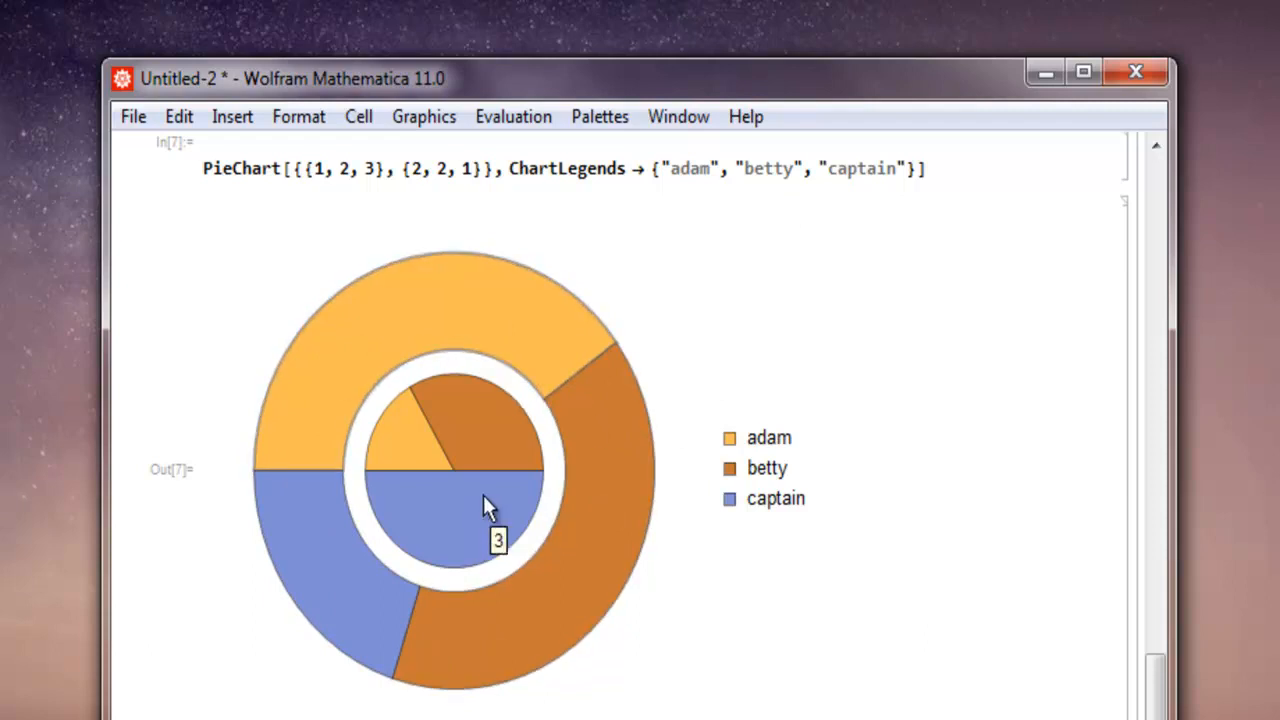
scroll("down", 3)
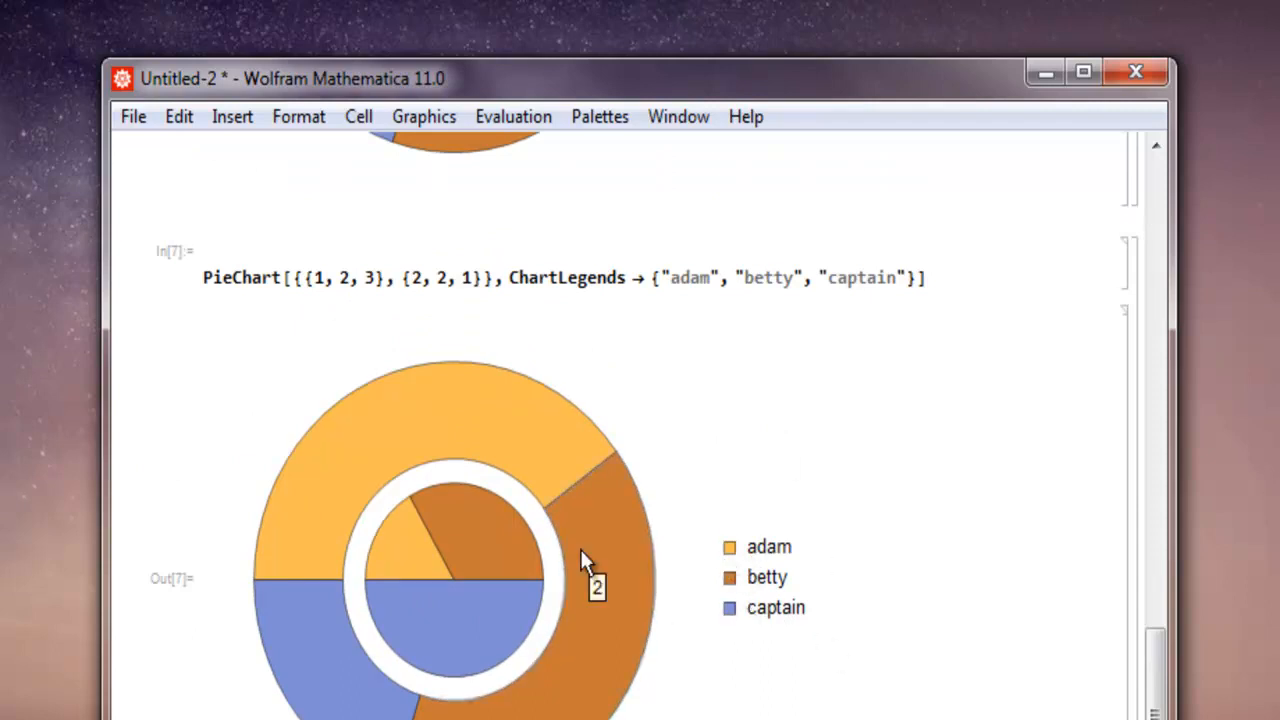
mouse_move(784, 580)
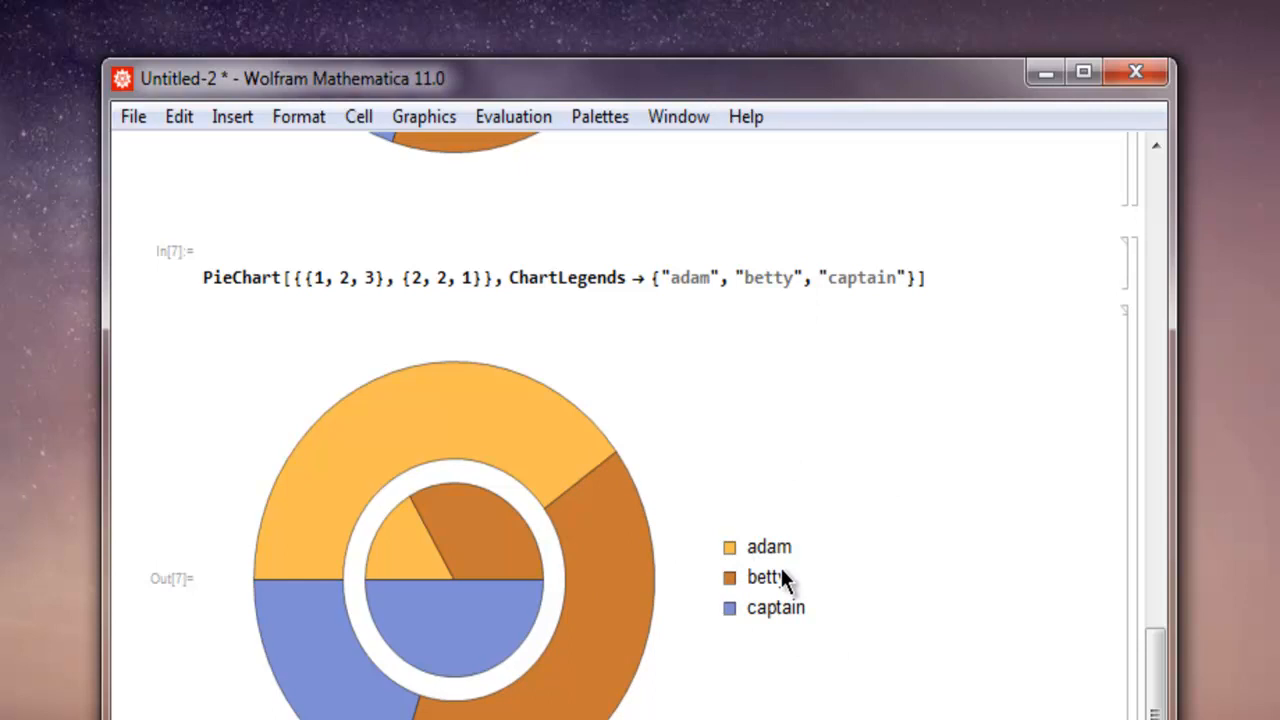
mouse_move(620, 550)
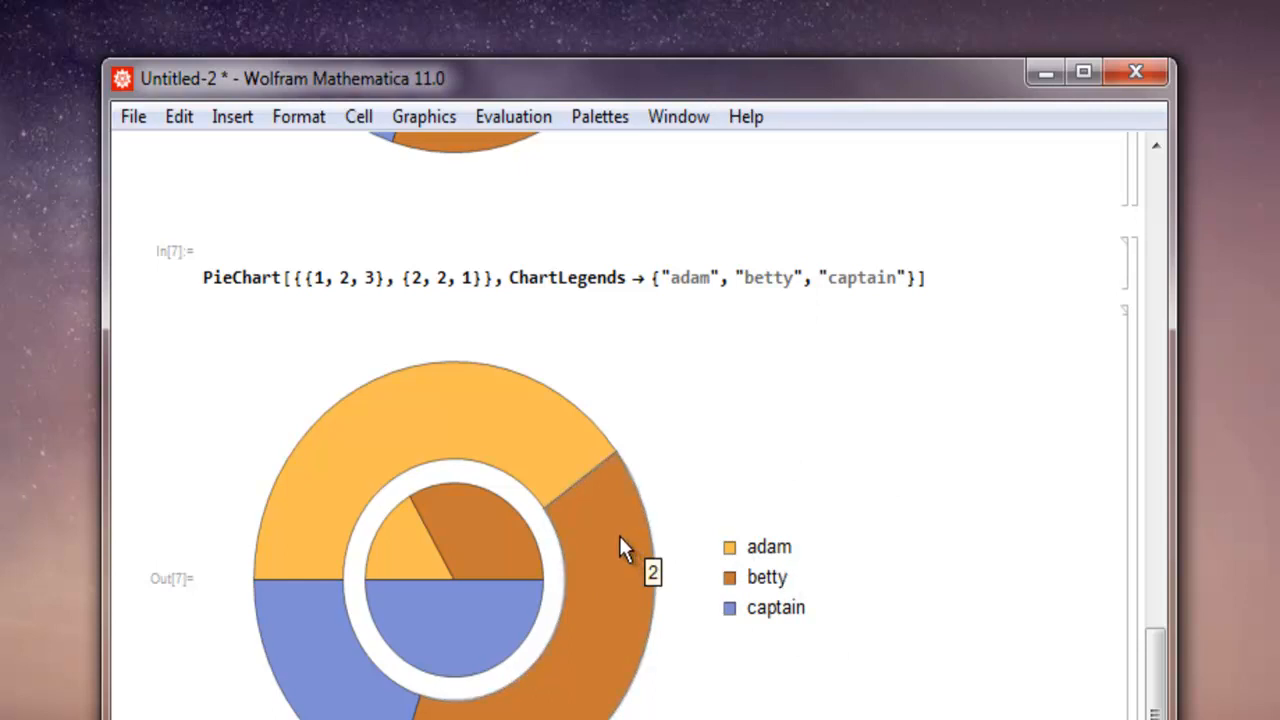
mouse_move(776, 336)
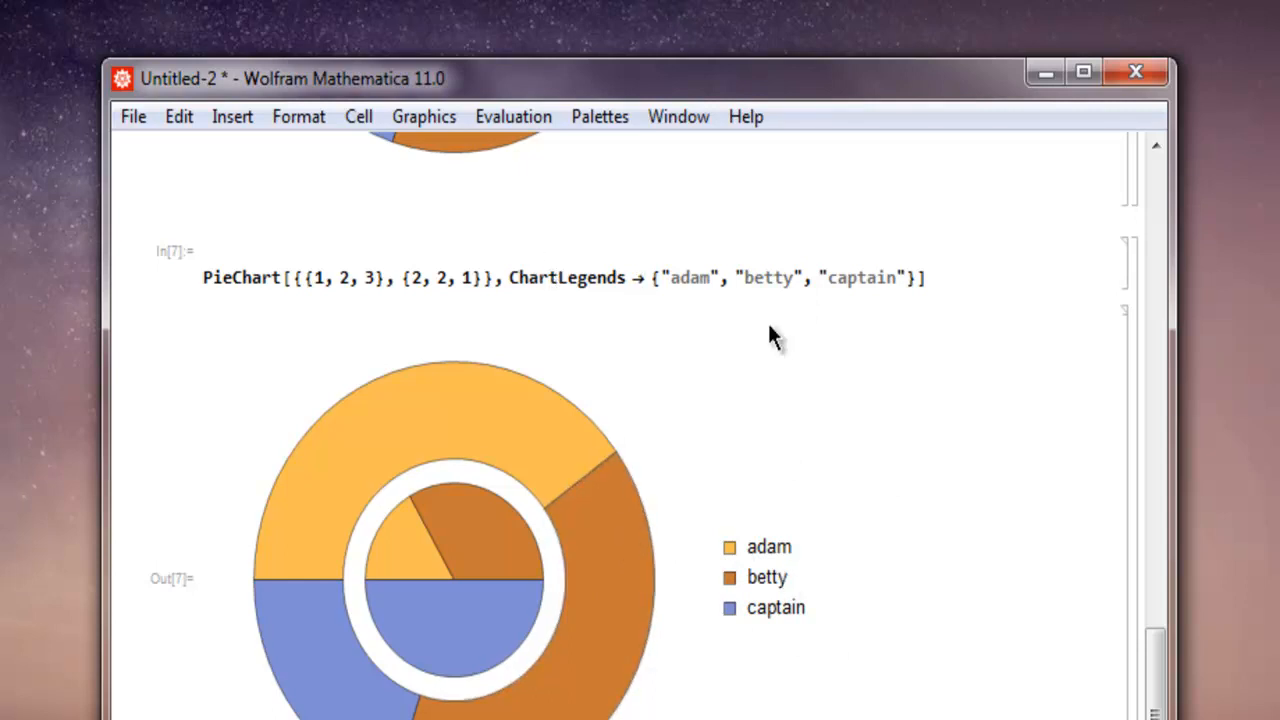
scroll("up", 3)
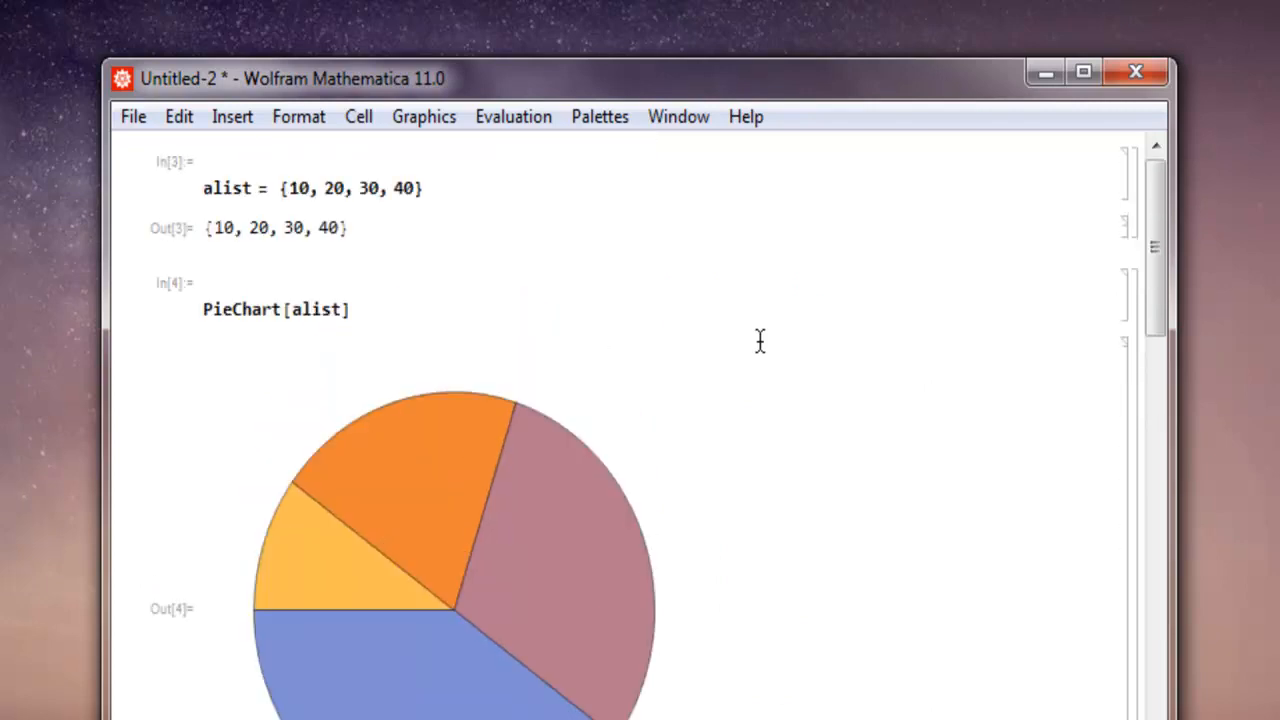